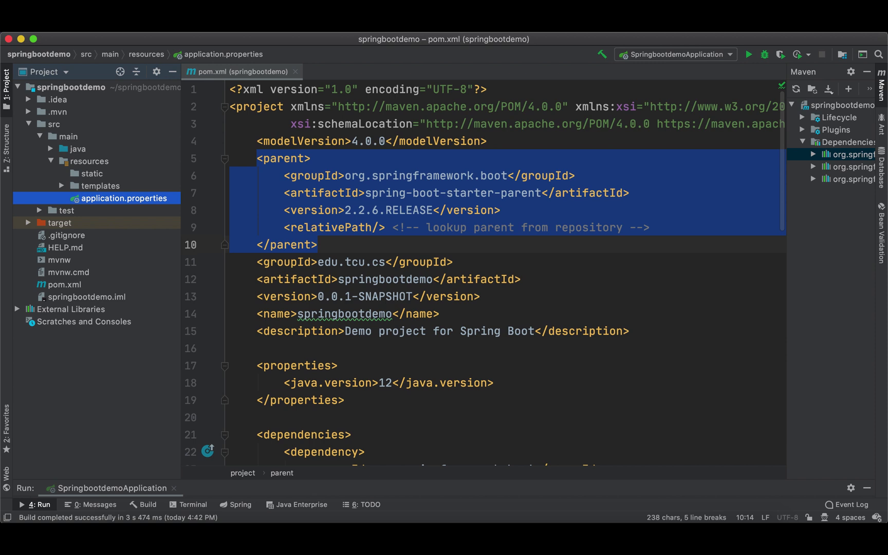
# Open spring-boot-starter-parent's POM from the parent element, glance back at pom.xml, then return.
pyautogui.click(471, 193)
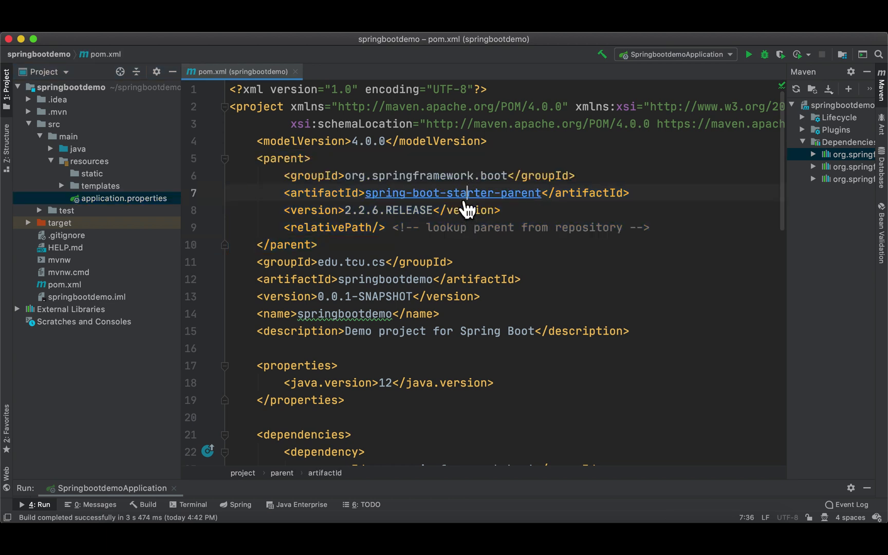
pyautogui.moveTo(453, 193)
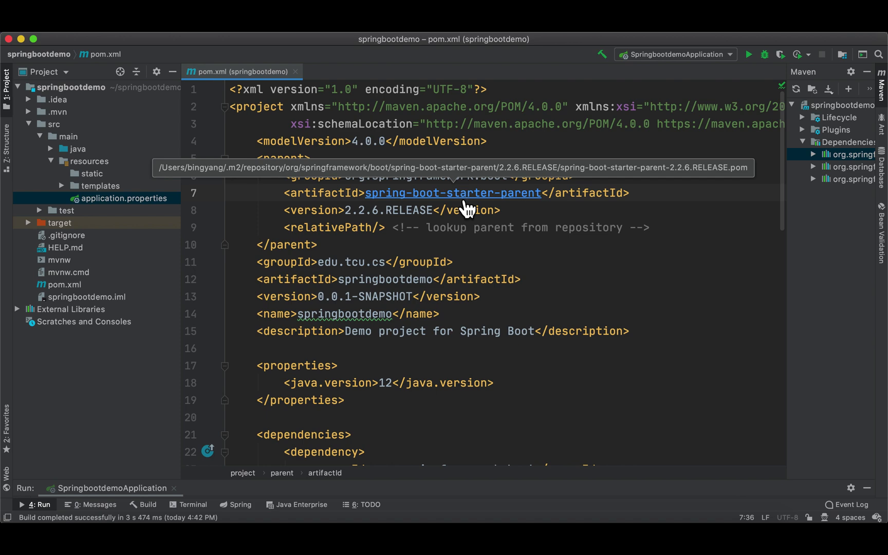
pyautogui.click(453, 193)
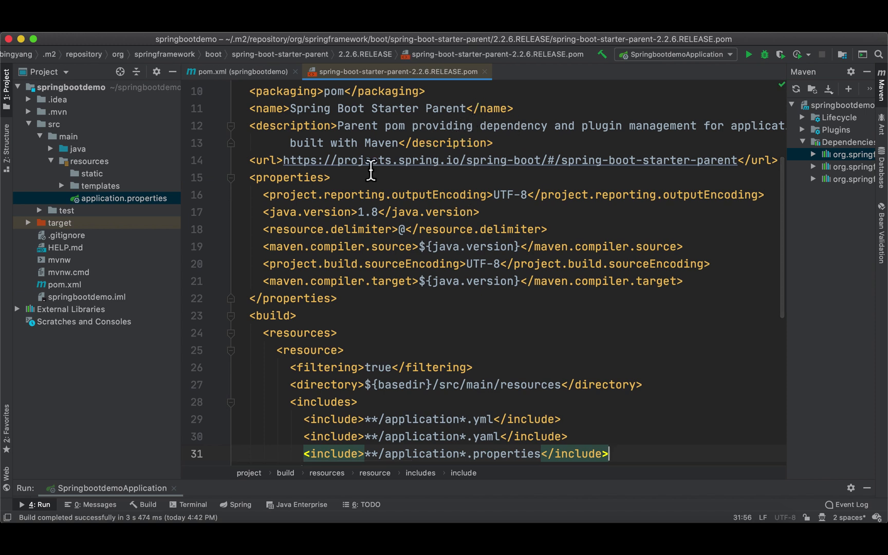
pyautogui.moveTo(518, 201)
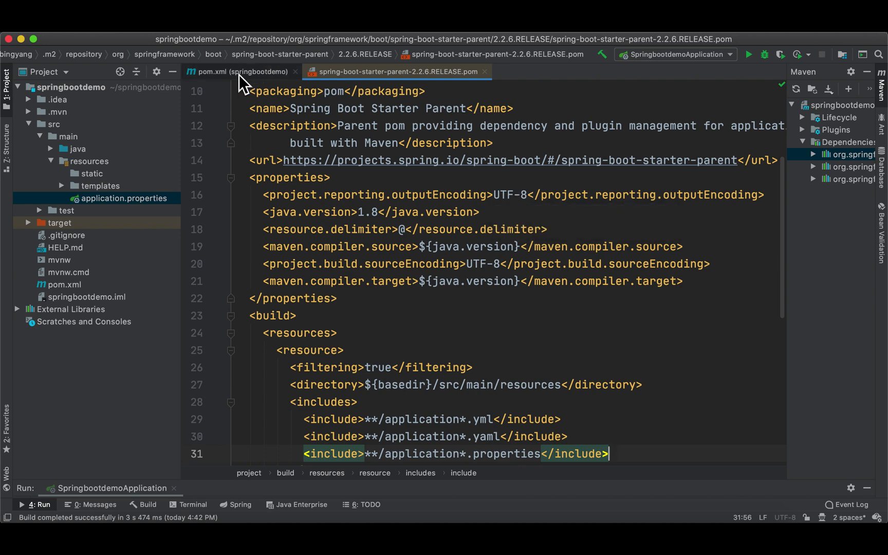
pyautogui.click(240, 71)
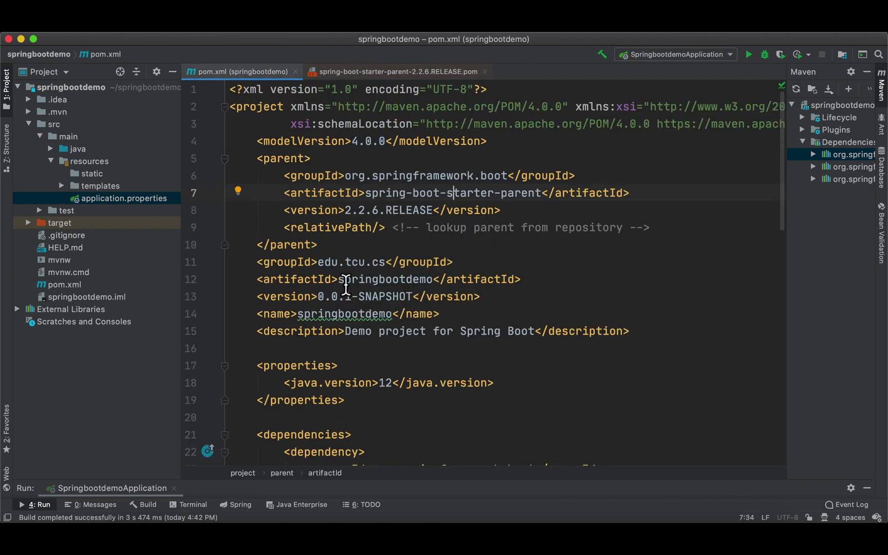
pyautogui.moveTo(417, 91)
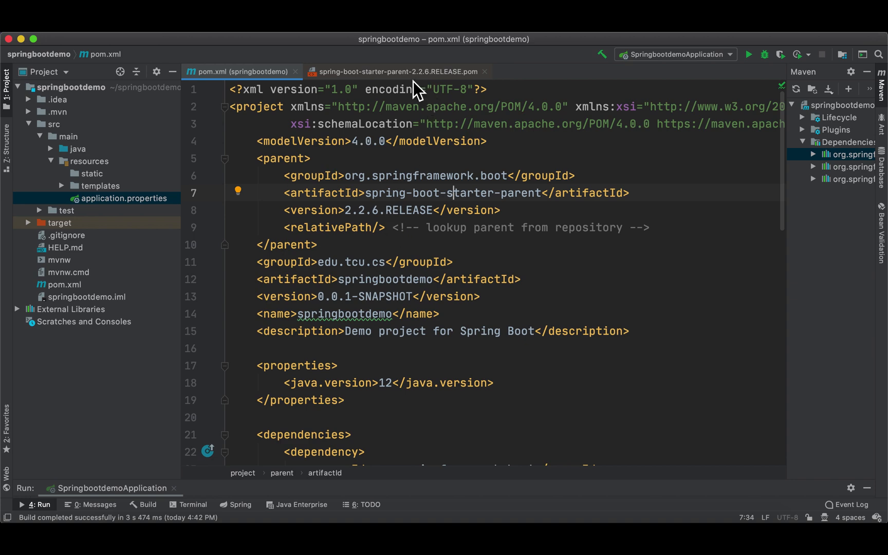
pyautogui.click(396, 71)
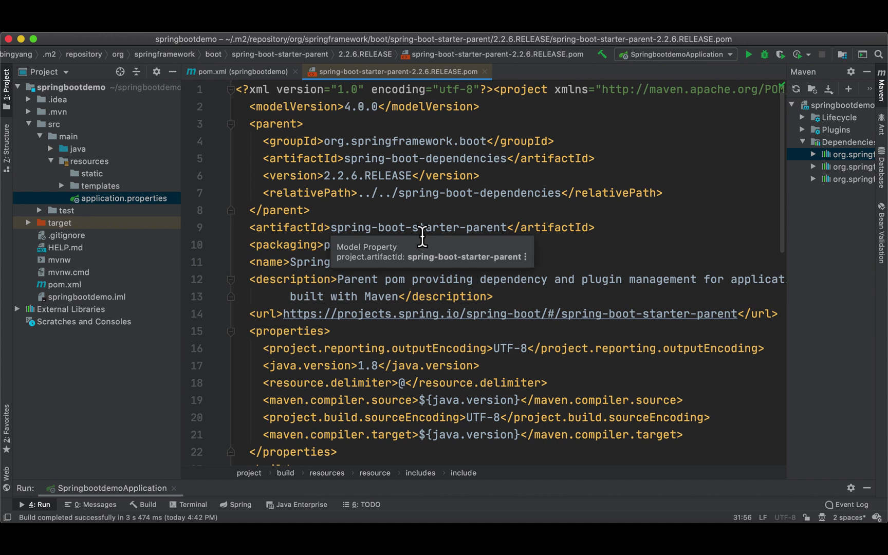
pyautogui.moveTo(254, 134)
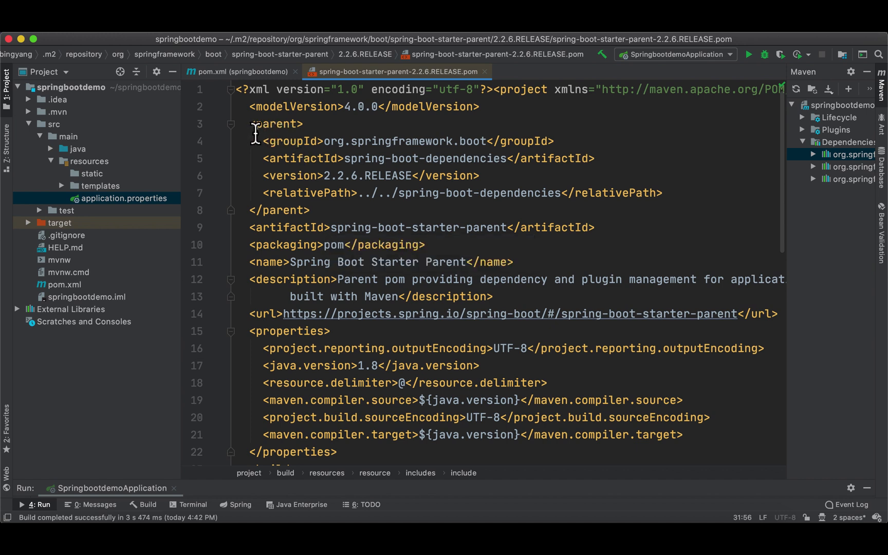
pyautogui.moveTo(253, 123); pyautogui.dragTo(311, 210)
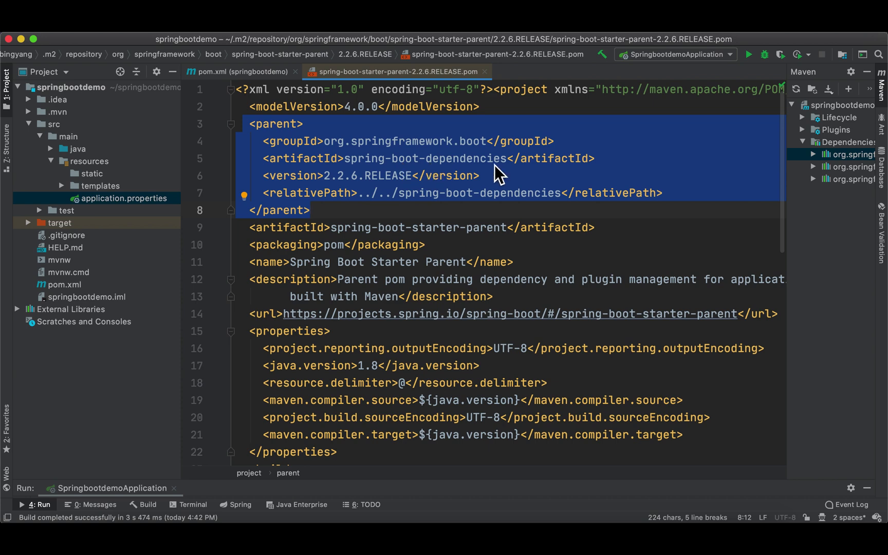
pyautogui.moveTo(433, 167)
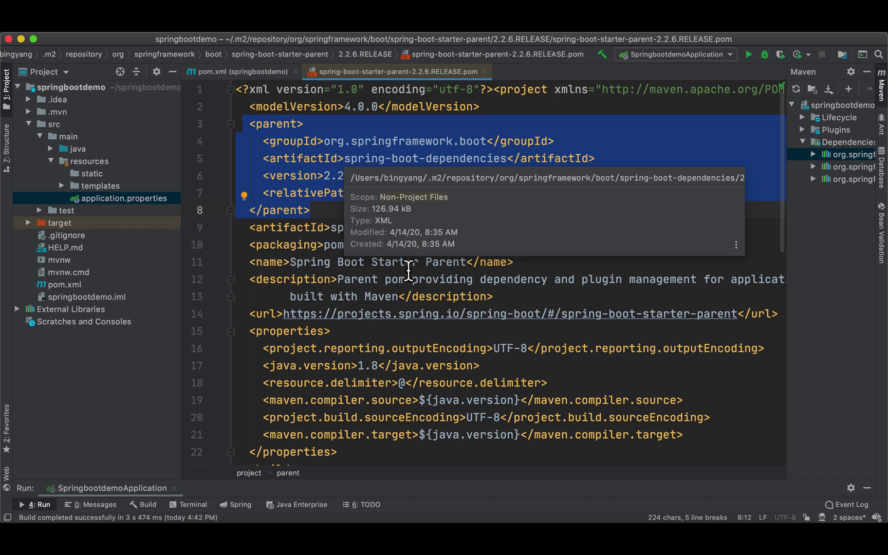
pyautogui.moveTo(548, 269)
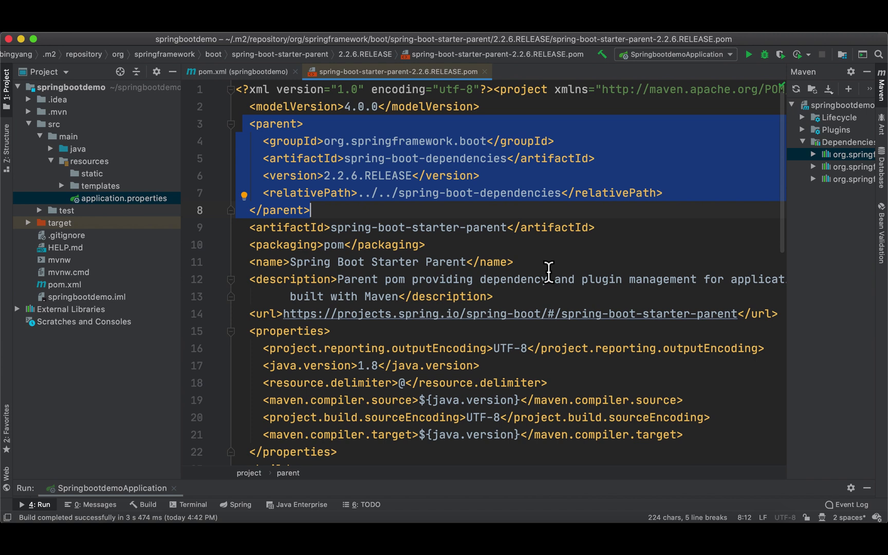
pyautogui.moveTo(354, 178)
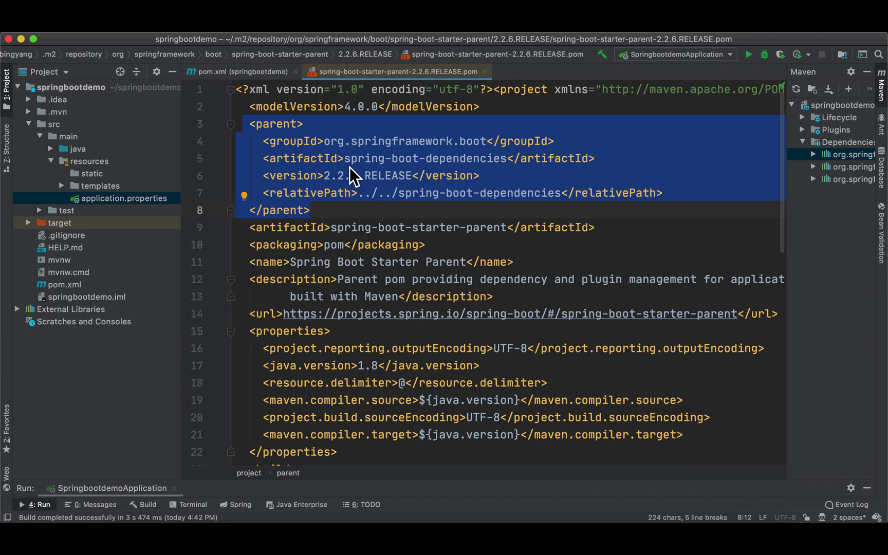
pyautogui.moveTo(515, 177)
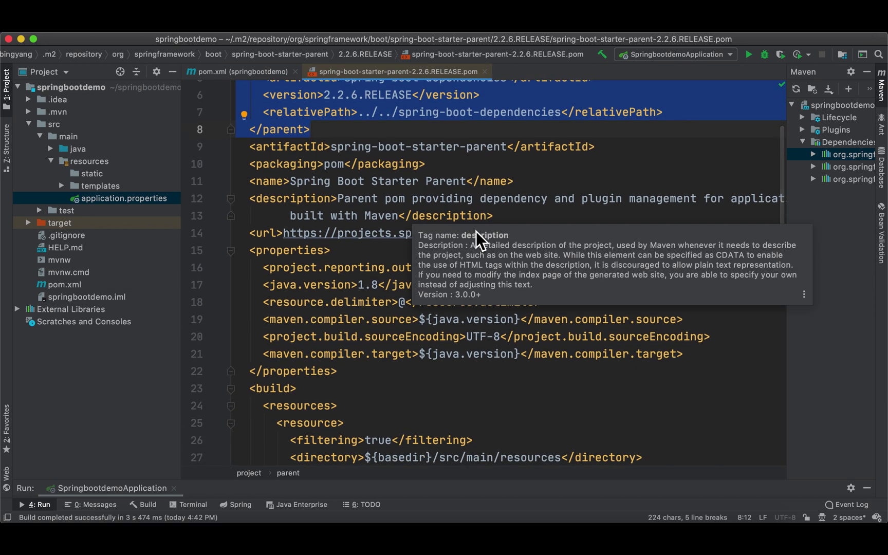
pyautogui.moveTo(493, 198)
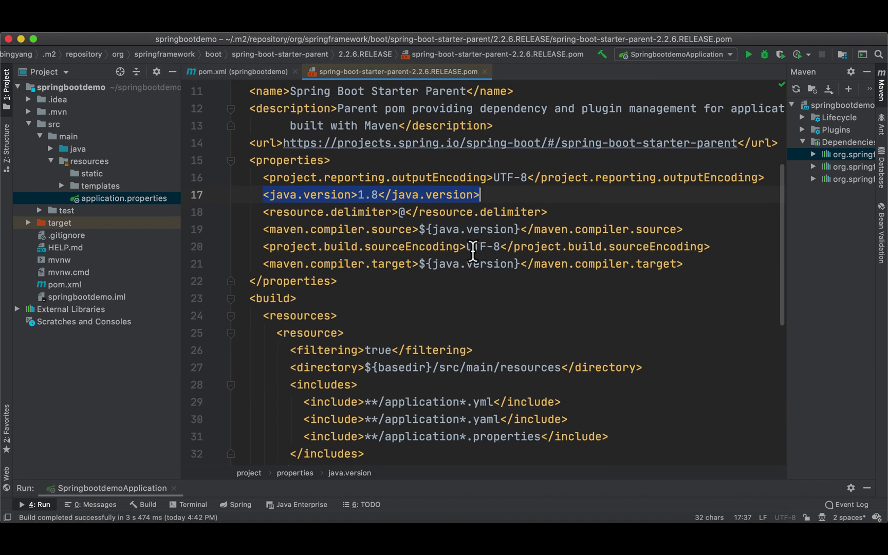
pyautogui.moveTo(479, 259)
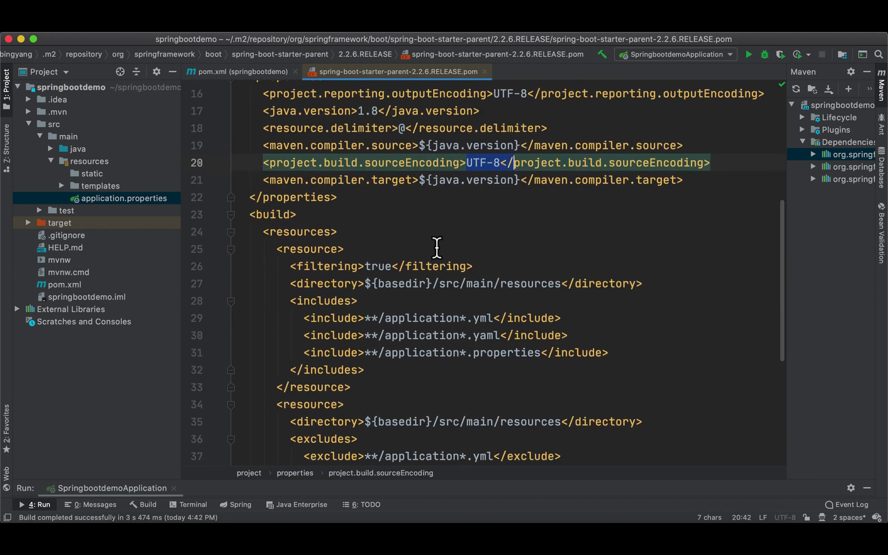
pyautogui.scroll(-3)
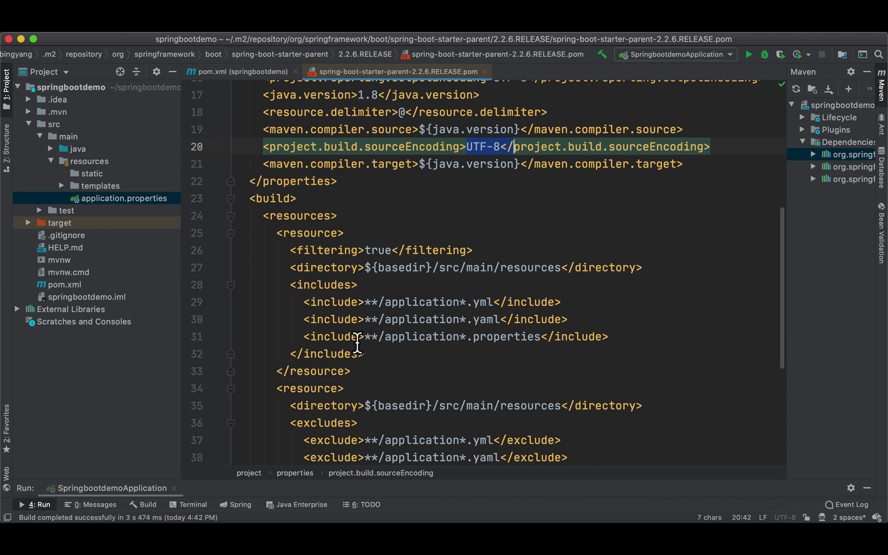
pyautogui.moveTo(450, 281)
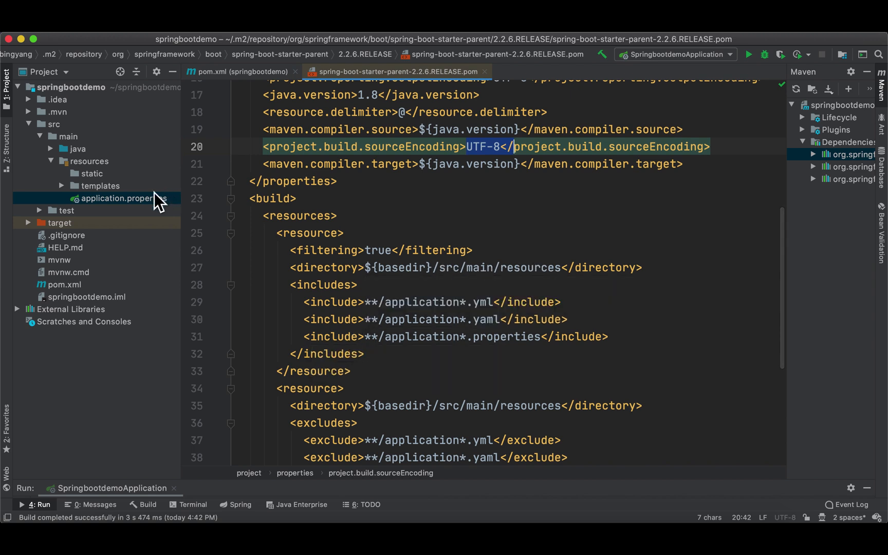
pyautogui.click(123, 198)
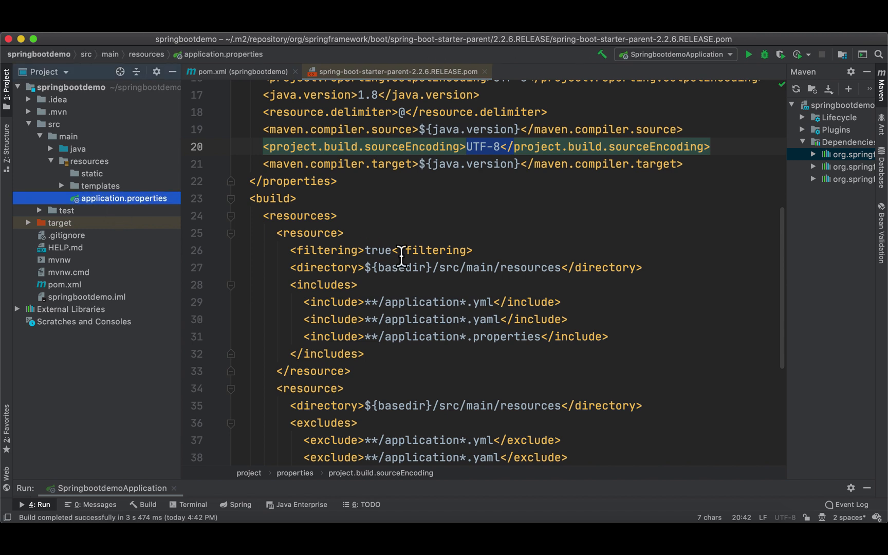
pyautogui.scroll(-3)
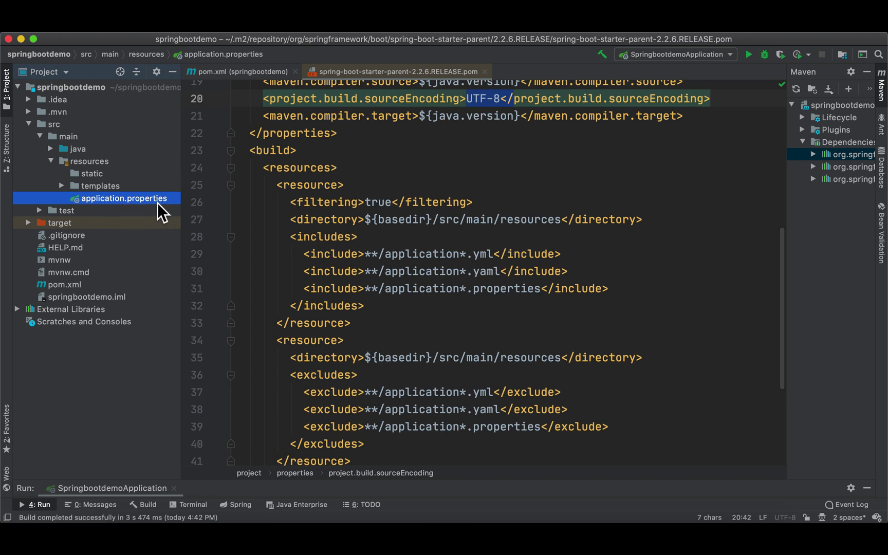
pyautogui.moveTo(389, 245)
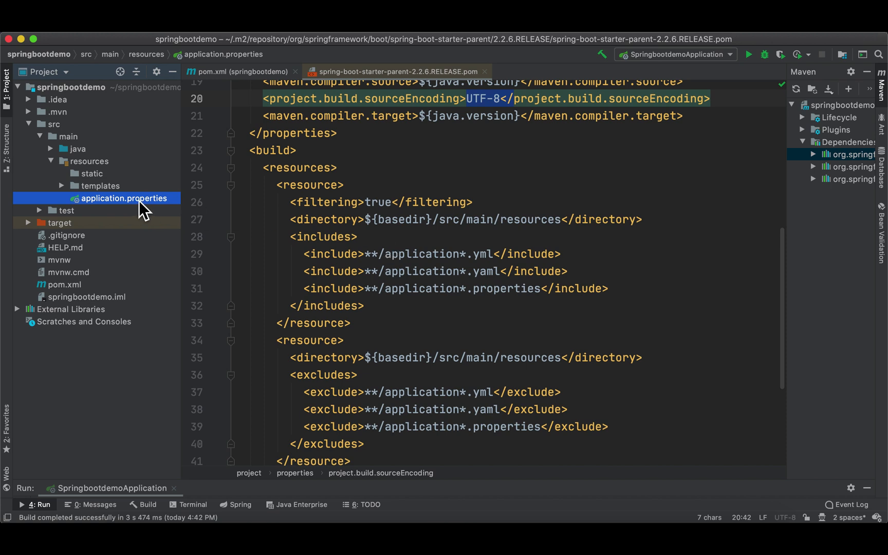
pyautogui.moveTo(153, 210)
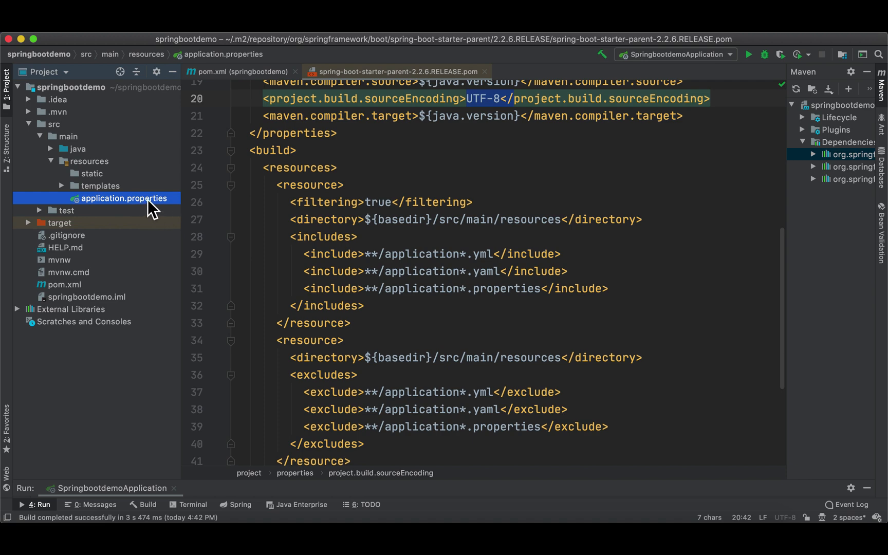
pyautogui.scroll(-3)
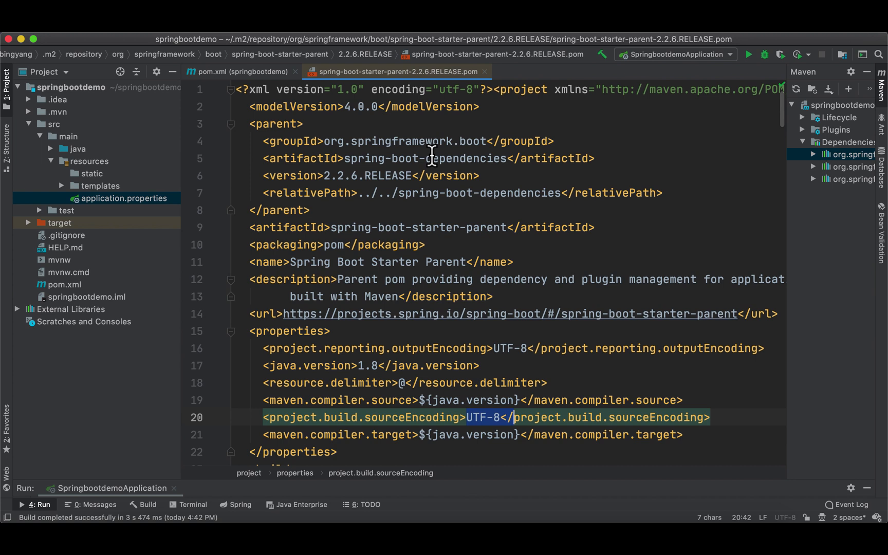
pyautogui.moveTo(370, 90)
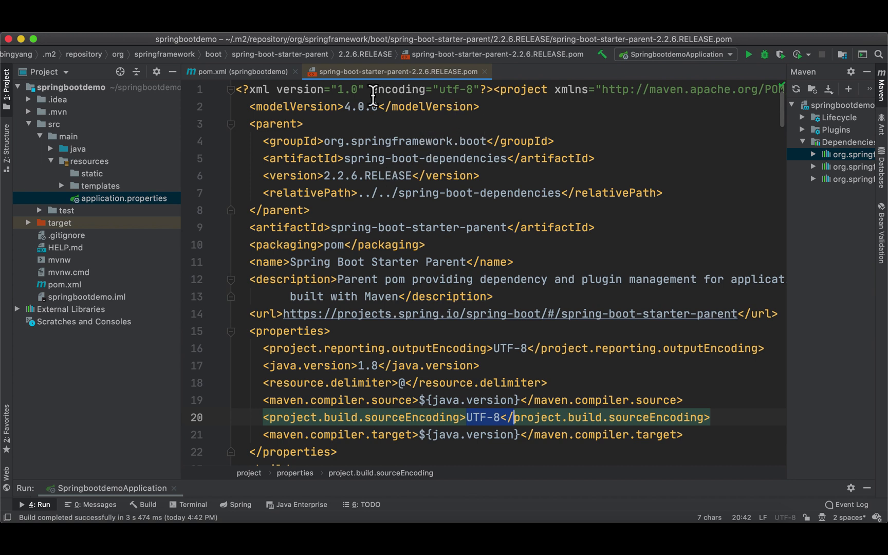
pyautogui.moveTo(433, 90)
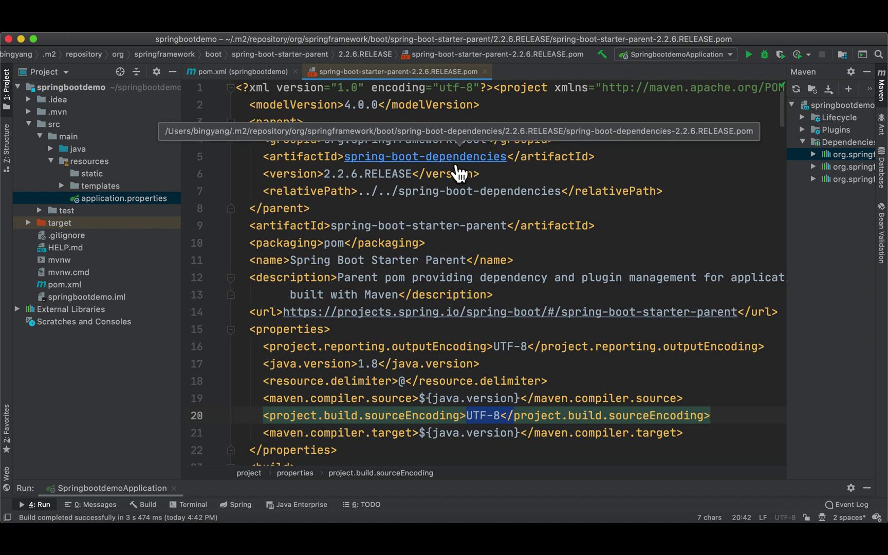
# Open spring-boot-dependencies-2.2.6.RELEASE.pom from the starter parent's parent reference.
pyautogui.click(425, 156)
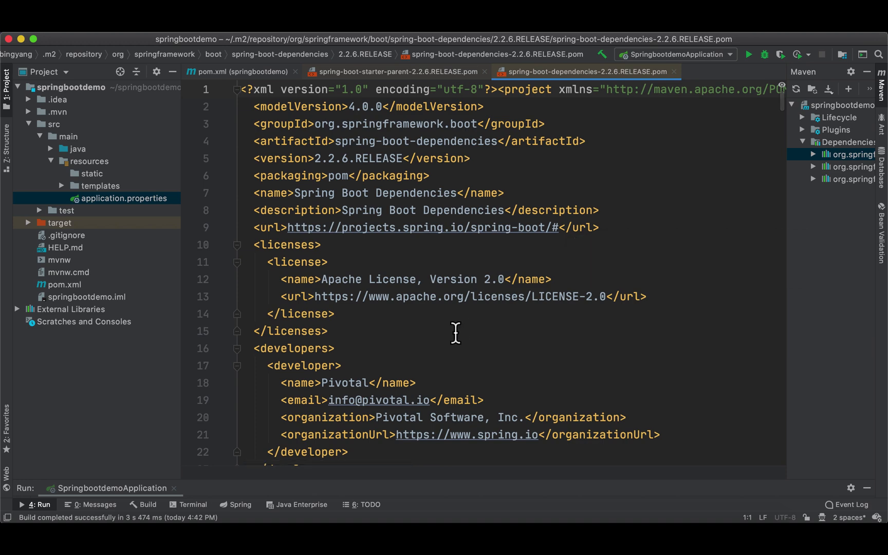
pyautogui.moveTo(560, 332)
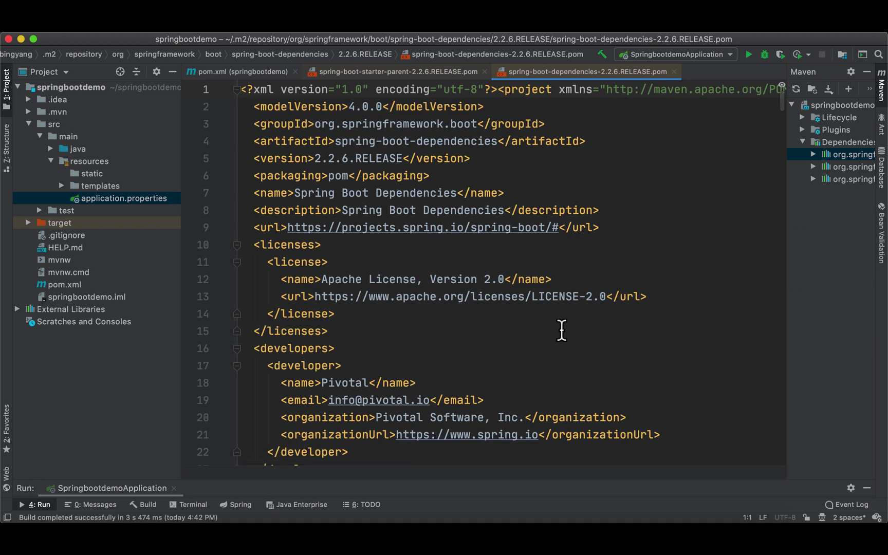
pyautogui.scroll(-3)
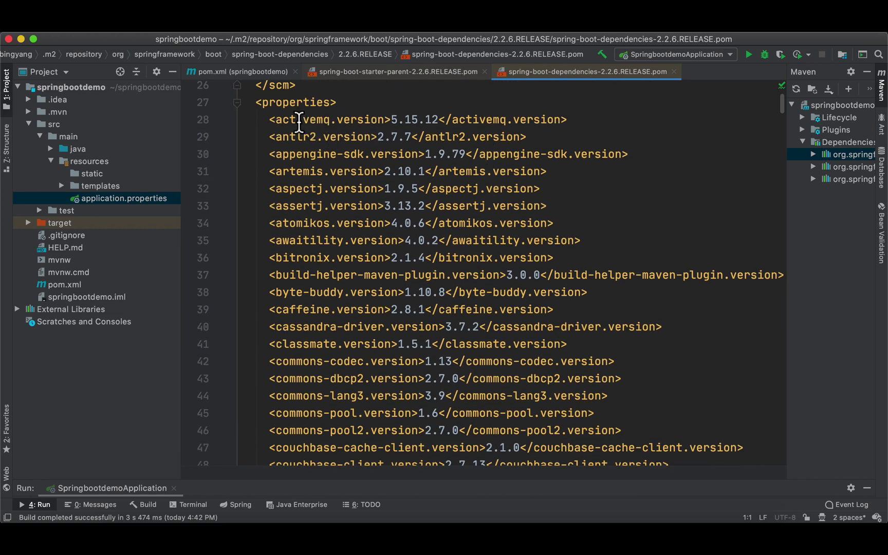
pyautogui.doubleClick(304, 119)
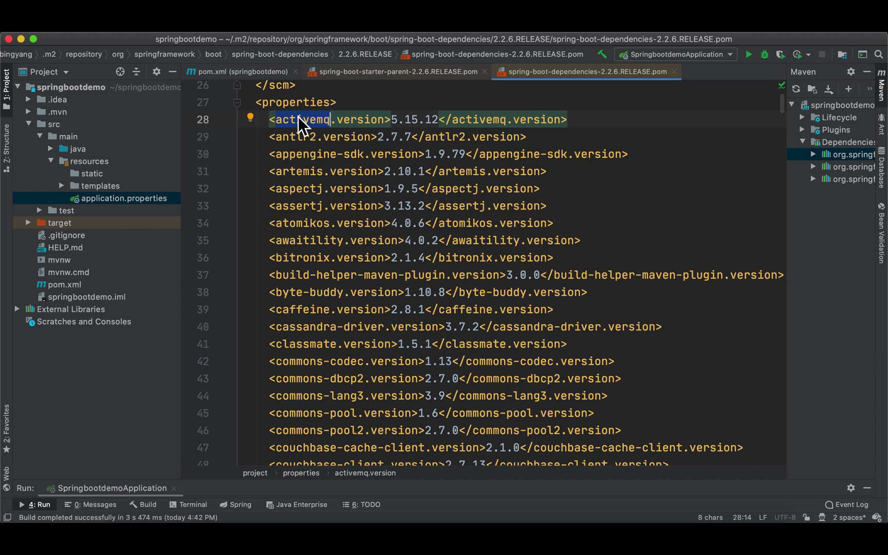
pyautogui.click(320, 137)
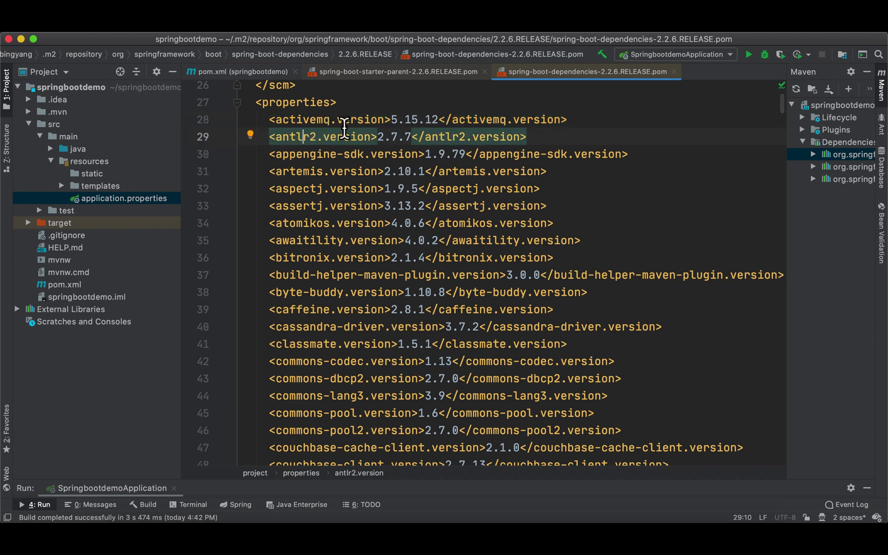
pyautogui.moveTo(311, 189)
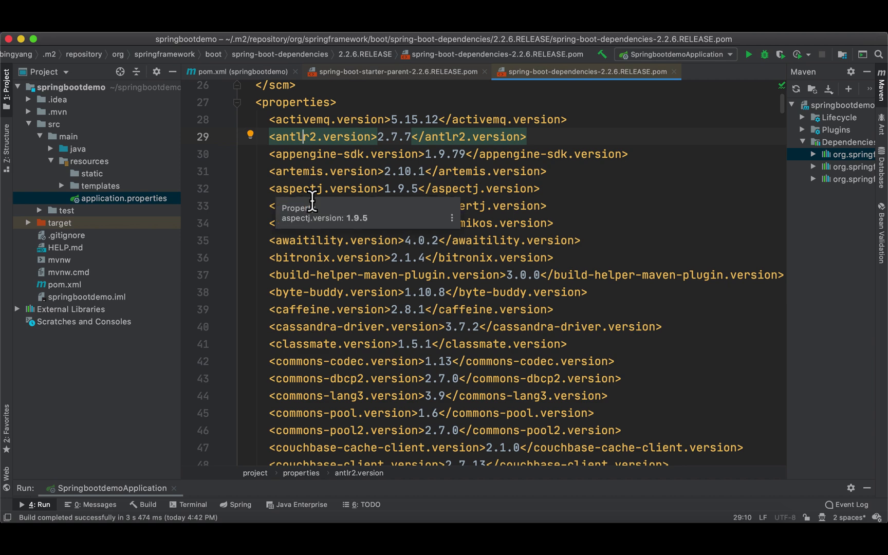
pyautogui.scroll(-3)
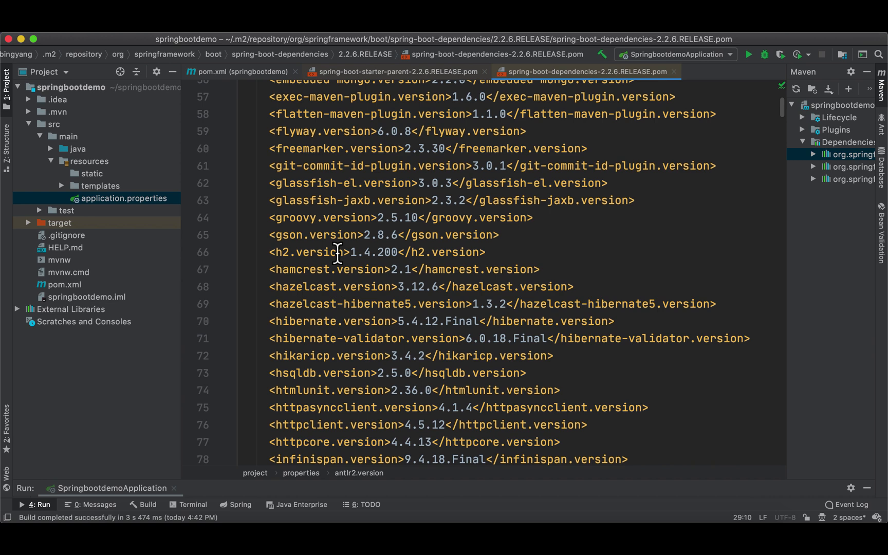
pyautogui.doubleClick(281, 252)
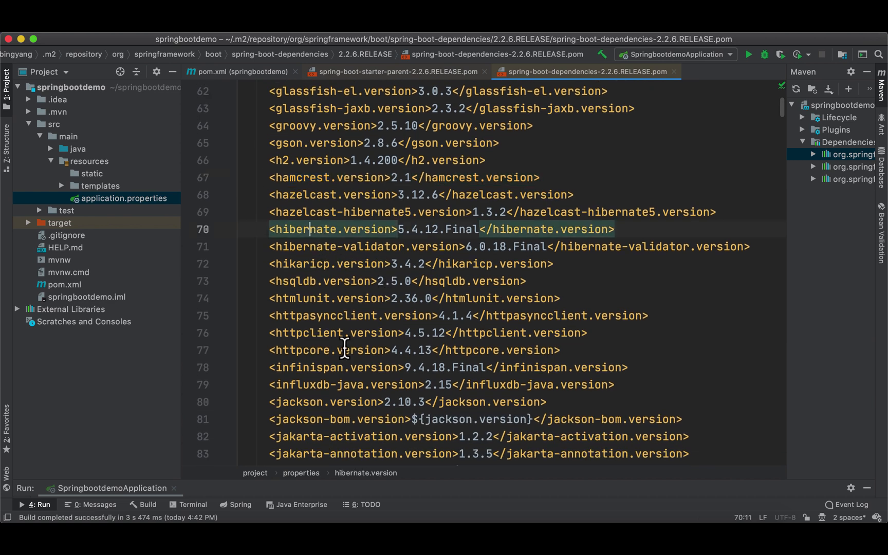
pyautogui.scroll(-3)
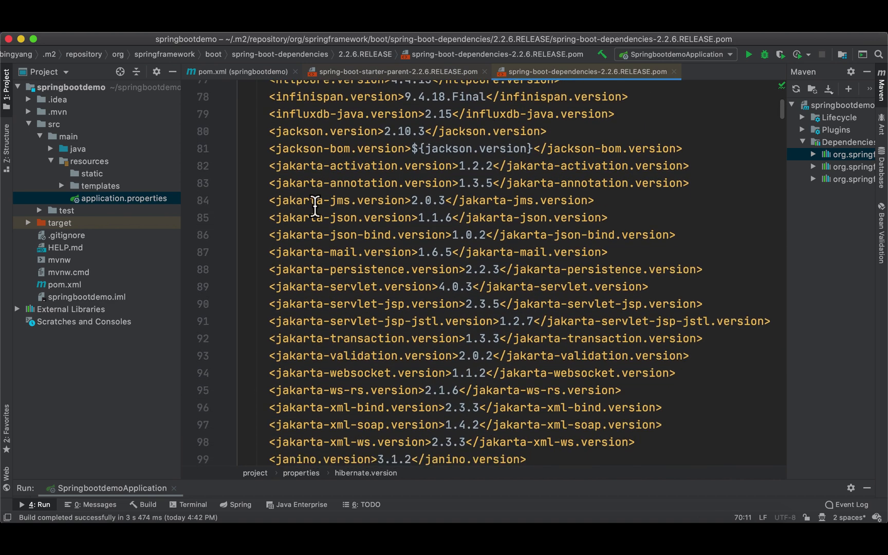
pyautogui.scroll(-3)
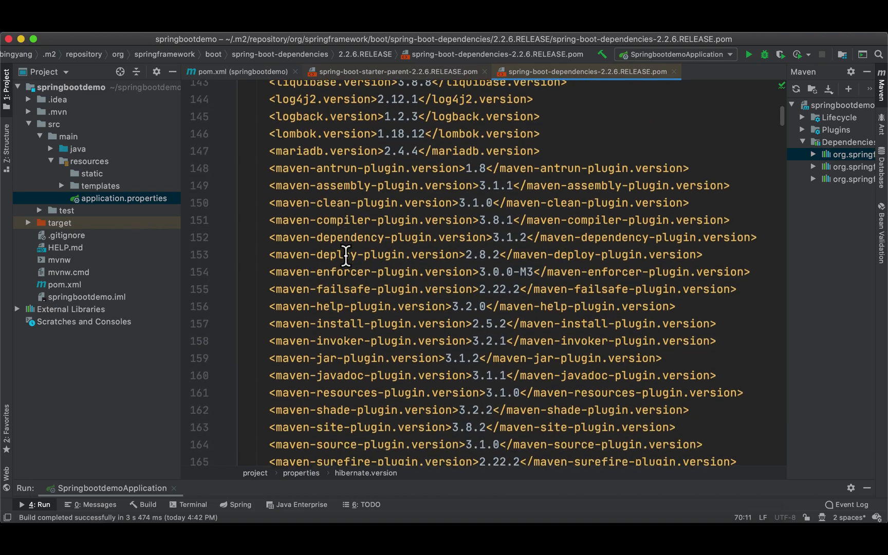
pyautogui.scroll(-3)
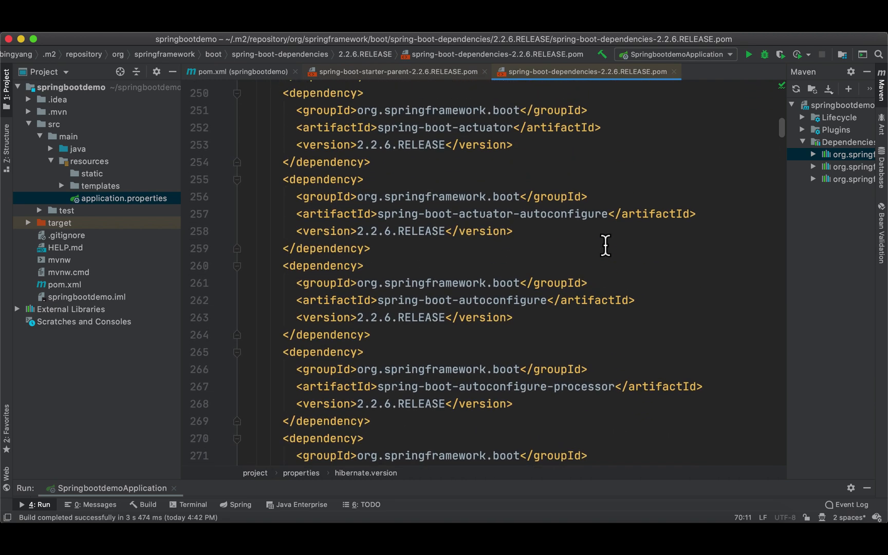
pyautogui.scroll(3)
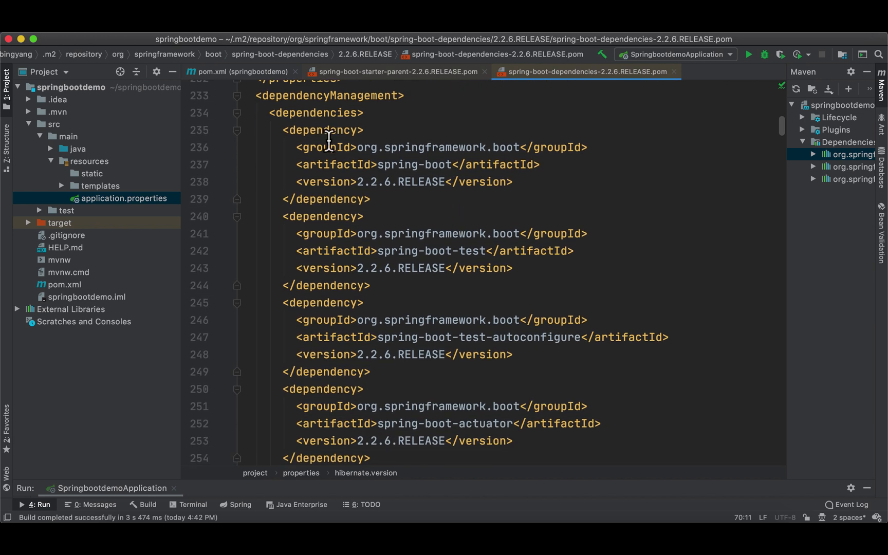
pyautogui.moveTo(327, 130); pyautogui.dragTo(371, 199)
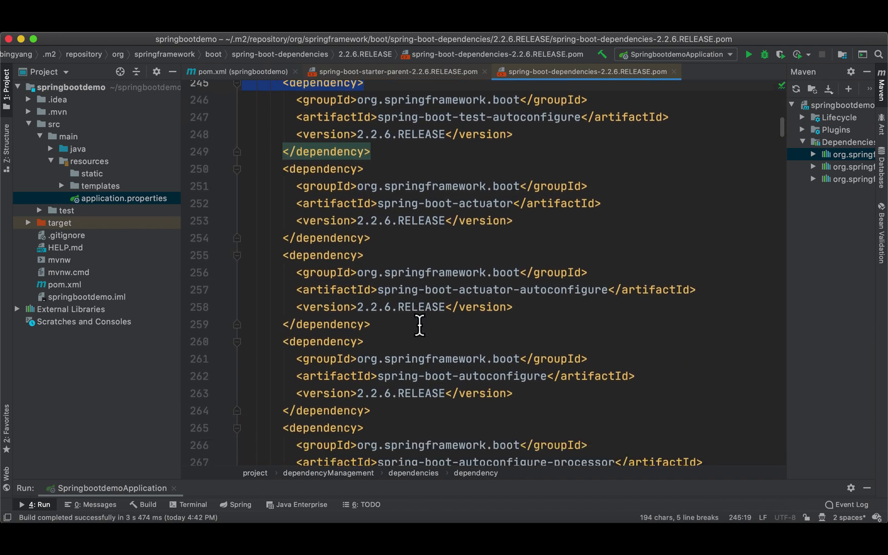
pyautogui.scroll(-3)
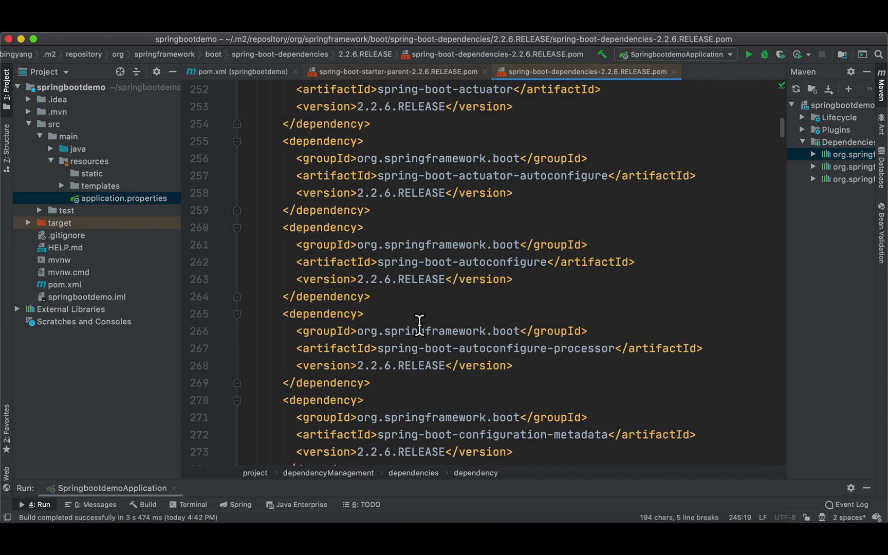
pyautogui.scroll(-3)
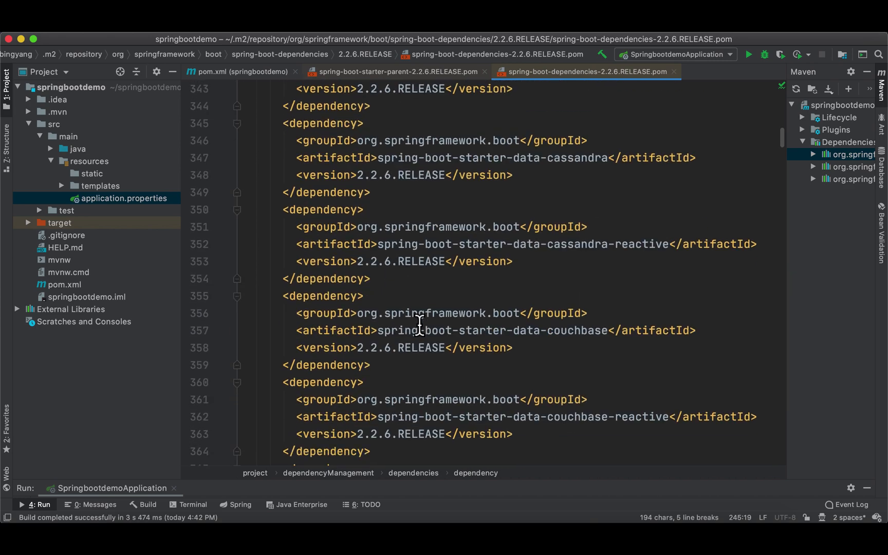
pyautogui.scroll(-3)
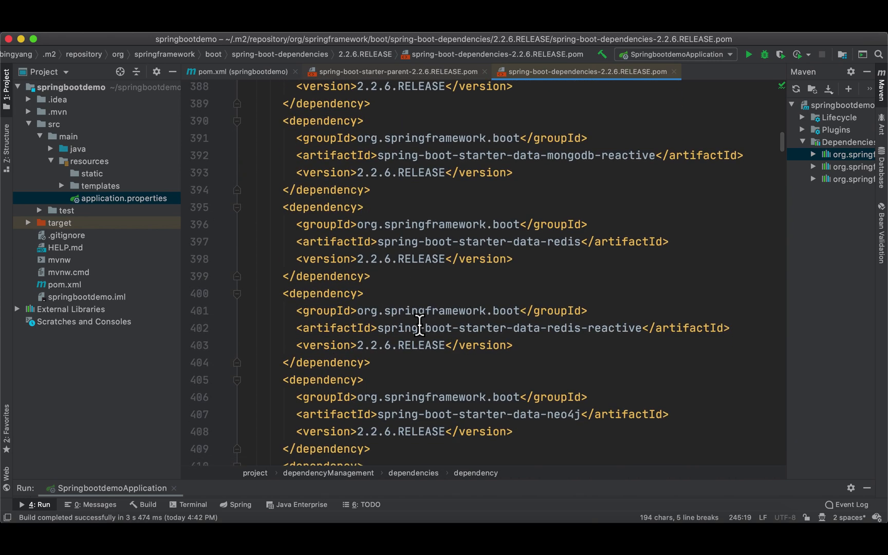
pyautogui.moveTo(462, 224)
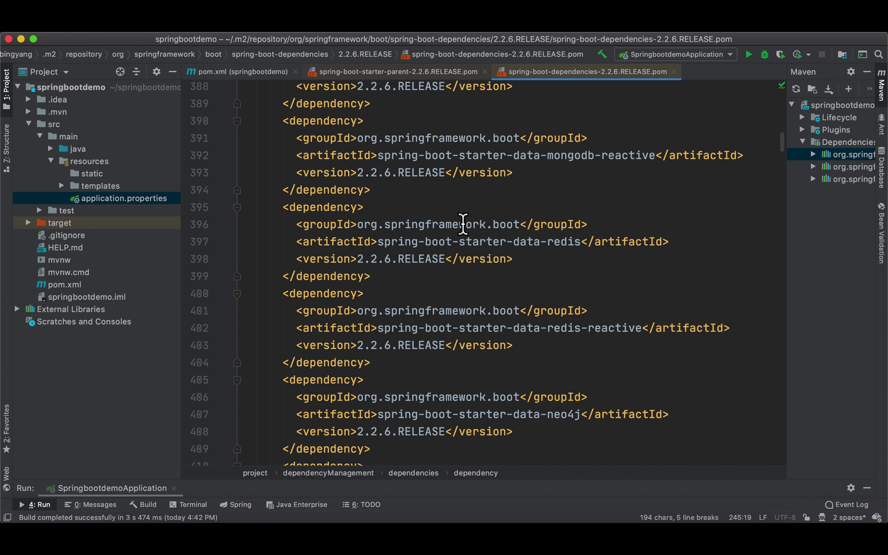
pyautogui.moveTo(516, 316)
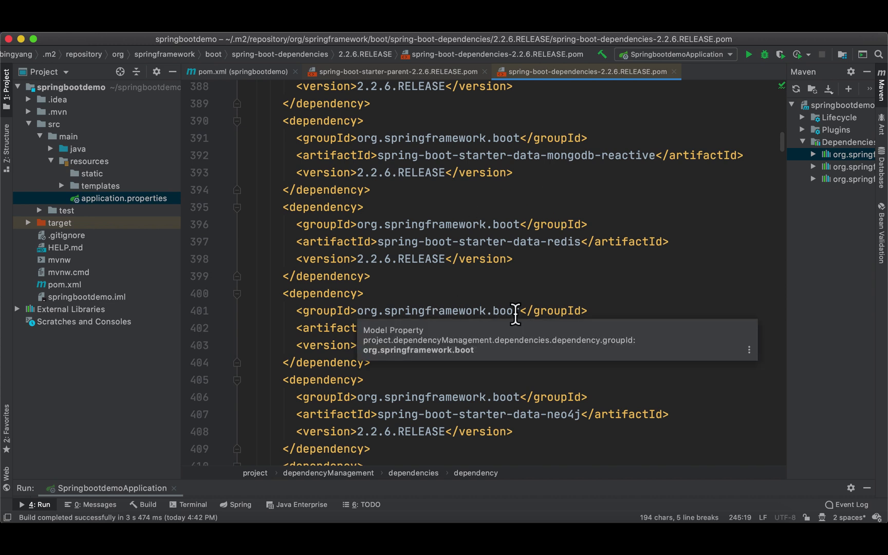
pyautogui.moveTo(543, 202)
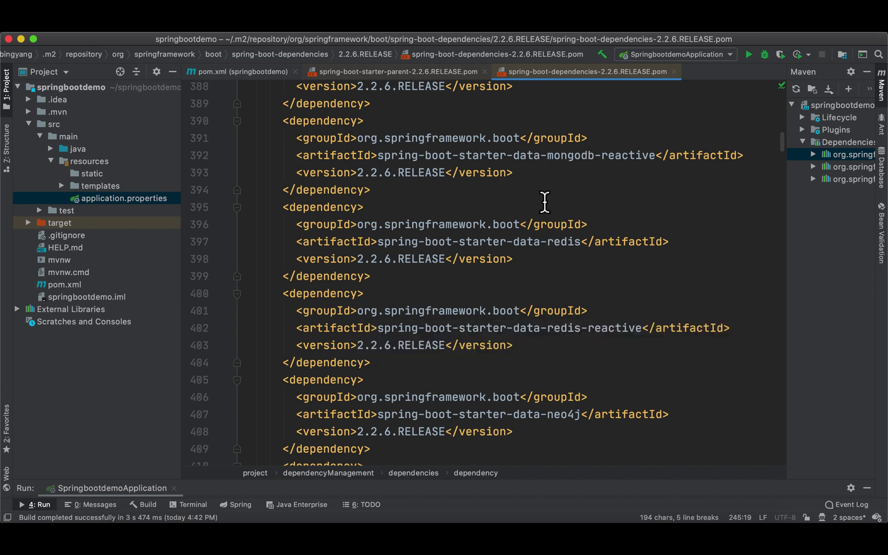
pyautogui.scroll(-3)
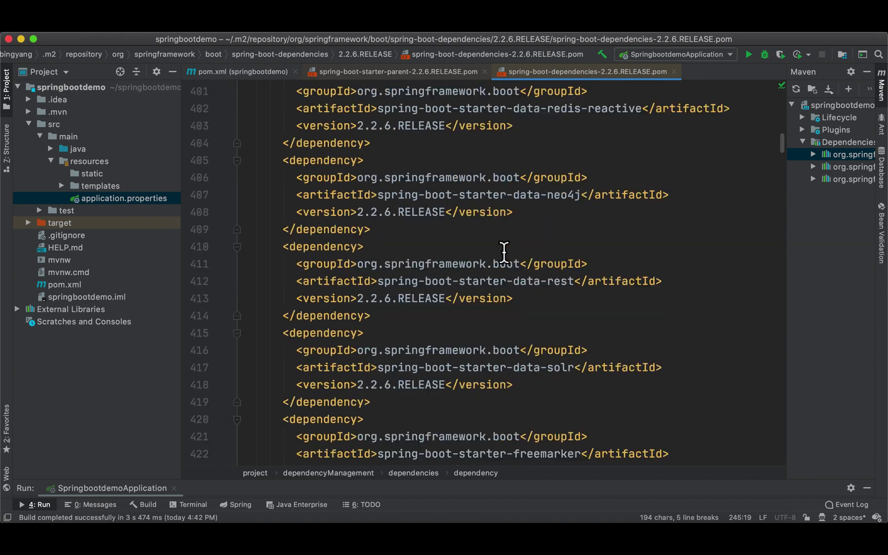
pyautogui.scroll(-3)
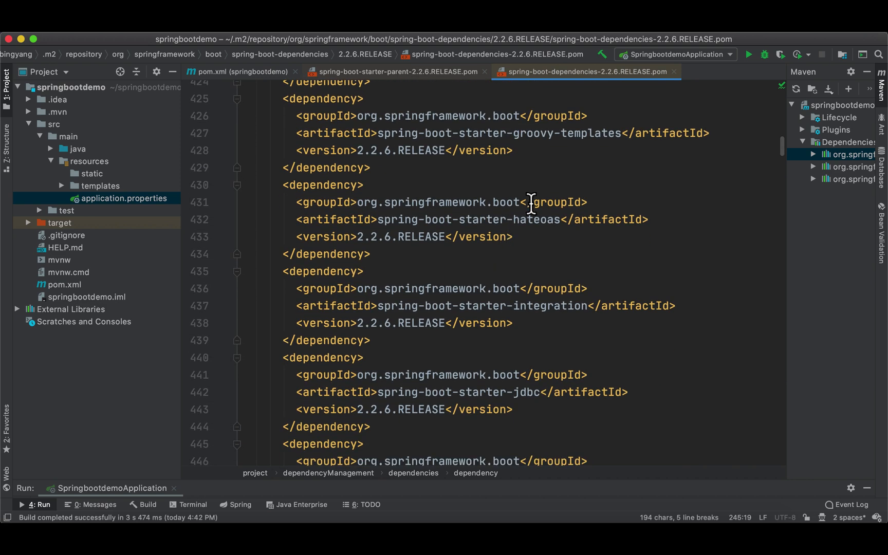
pyautogui.moveTo(480, 285)
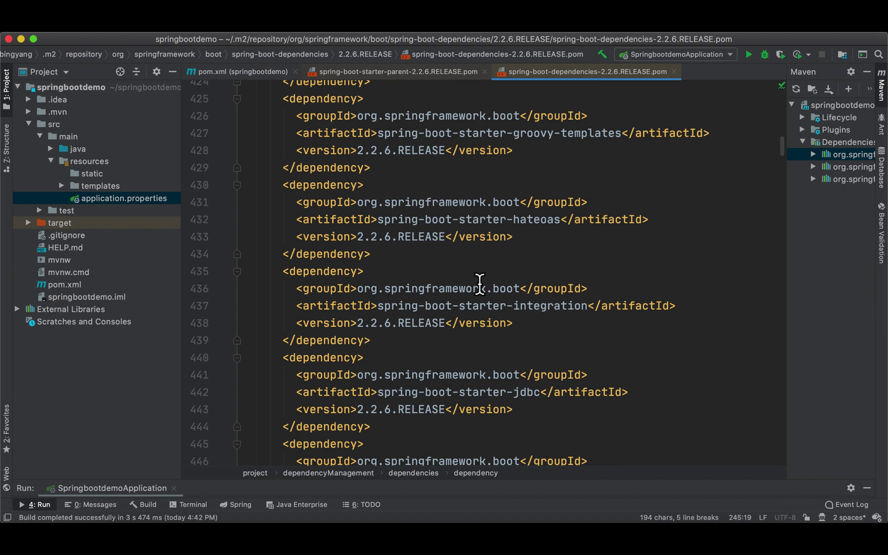
pyautogui.scroll(-3)
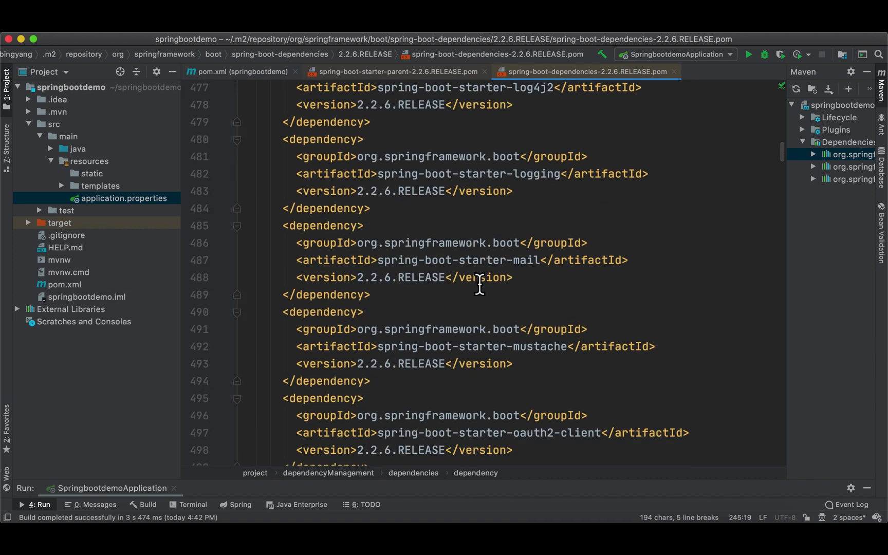
pyautogui.scroll(-3)
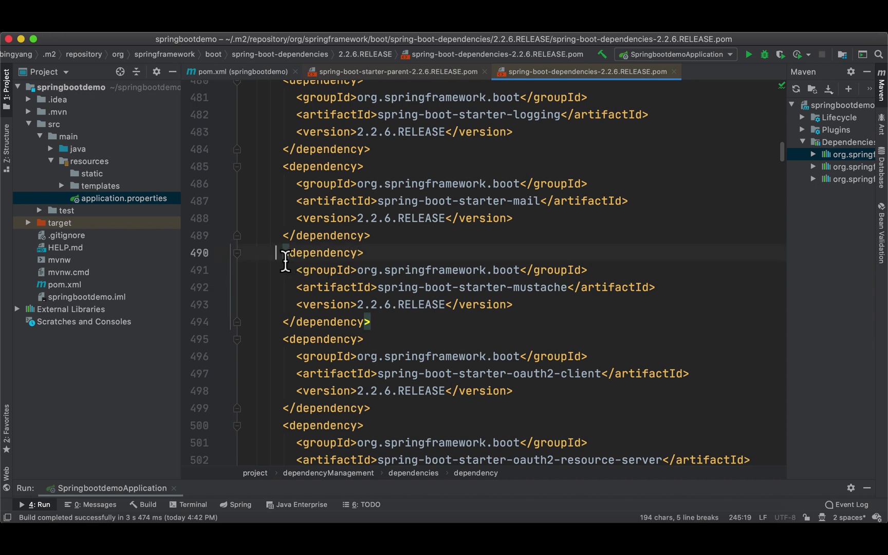
# Select the mustache starter entry, then fold the thymeleaf dependency in the project's pom.xml.
pyautogui.moveTo(286, 253); pyautogui.dragTo(371, 321)
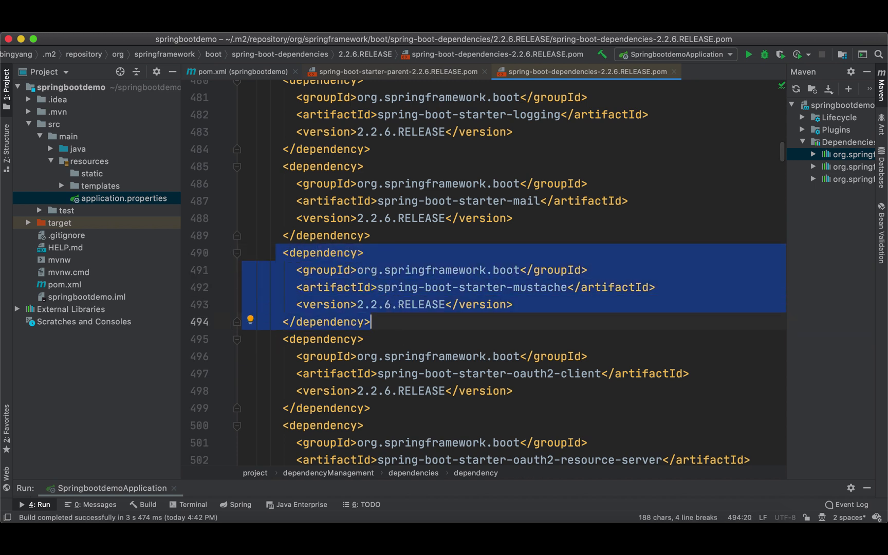
pyautogui.click(242, 71)
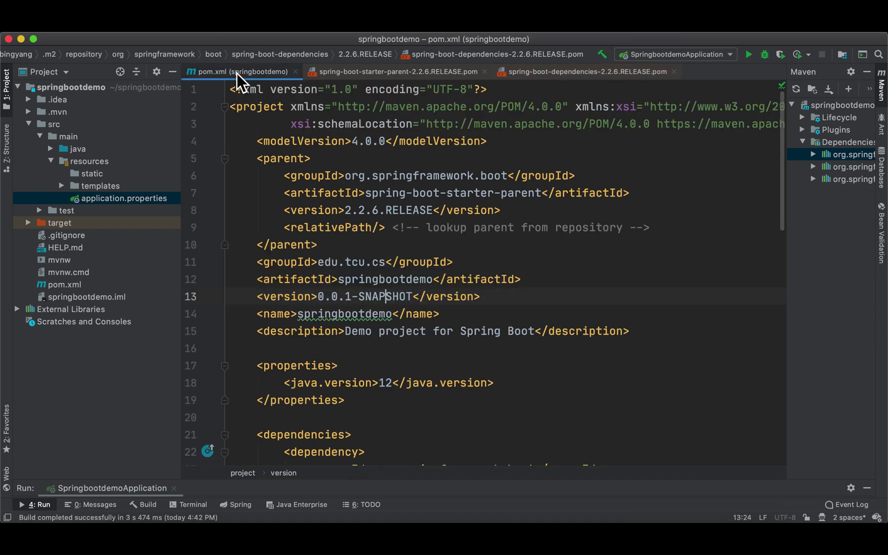
pyautogui.scroll(-3)
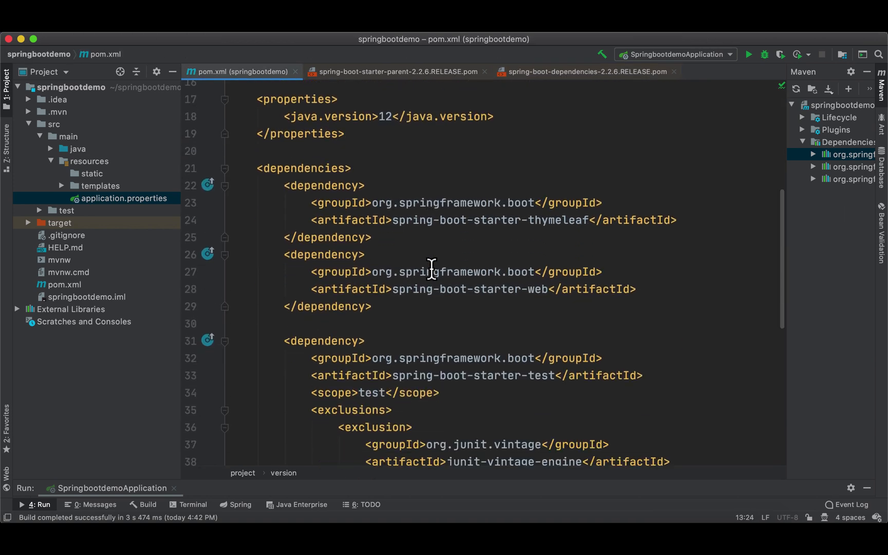
pyautogui.scroll(-3)
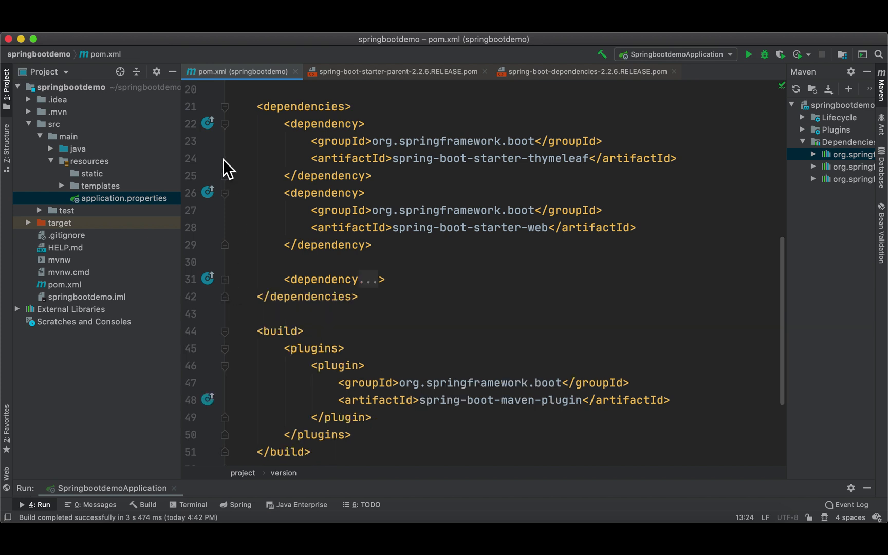
pyautogui.moveTo(236, 137)
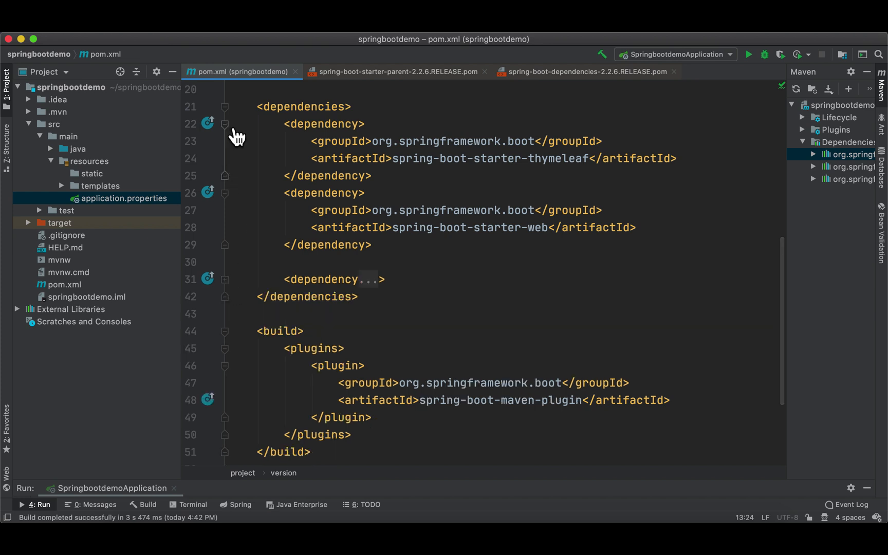
pyautogui.click(224, 124)
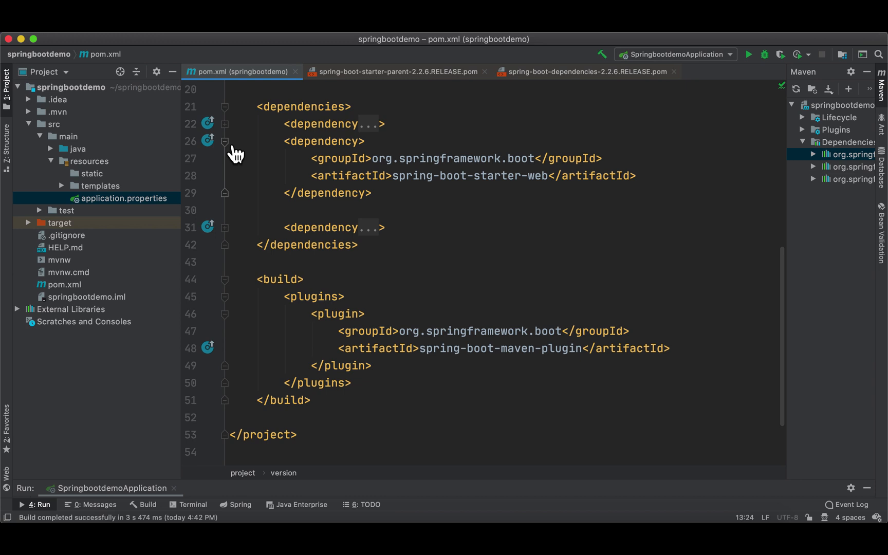
# Fold the web dependency and delete the version line from the mustache starter dependency.
pyautogui.click(224, 141)
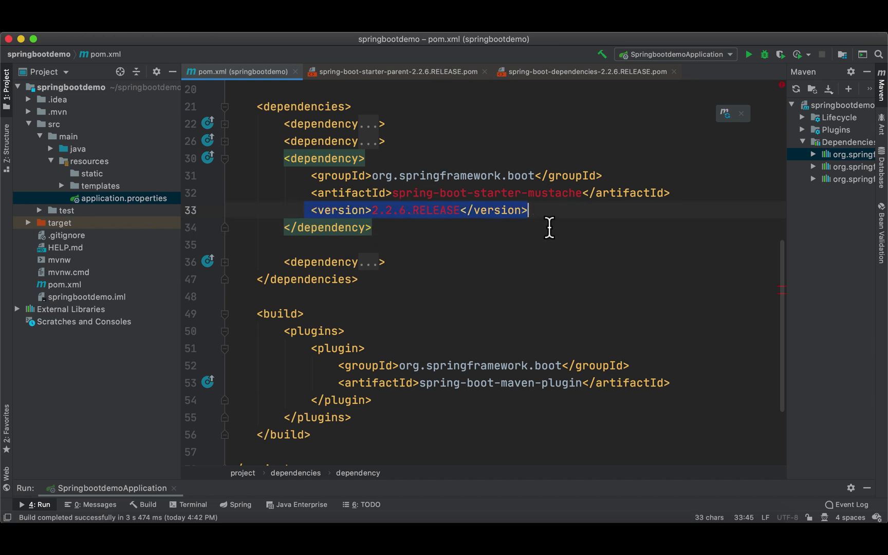
pyautogui.press('Delete')
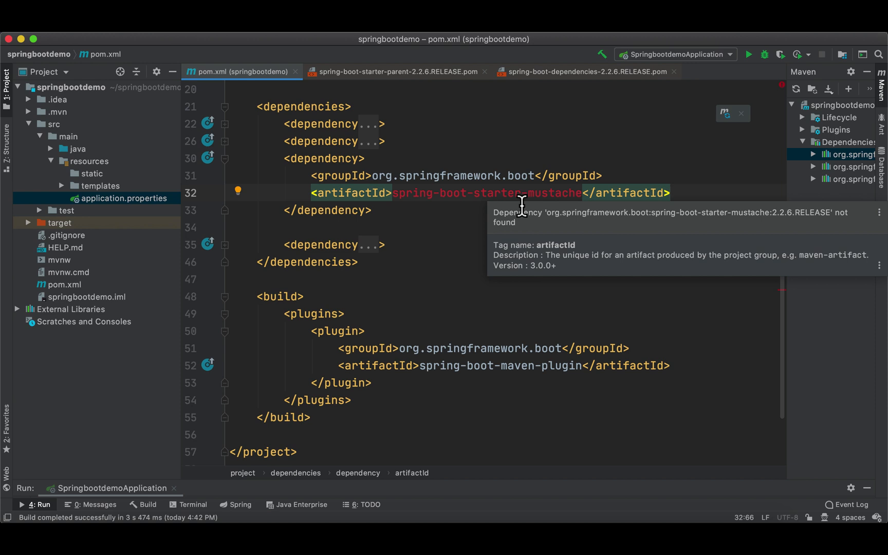
pyautogui.moveTo(517, 155)
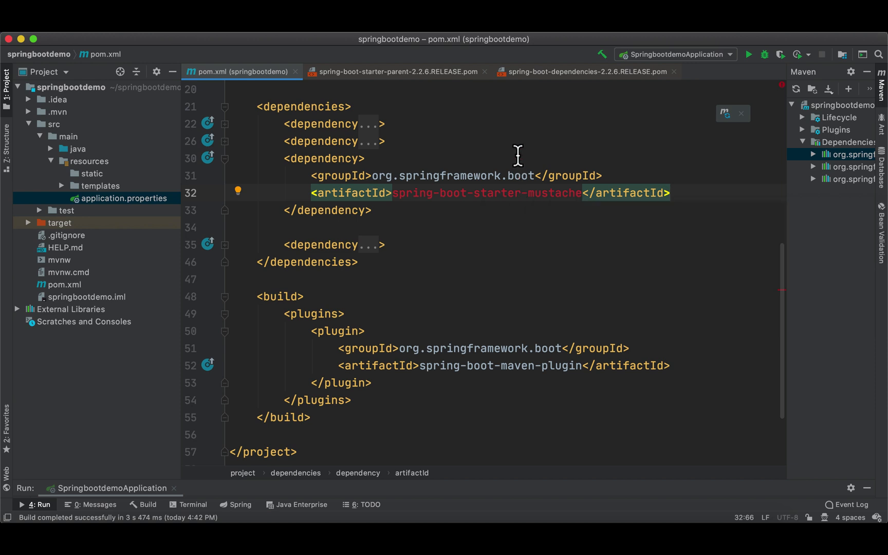
pyautogui.moveTo(795, 158)
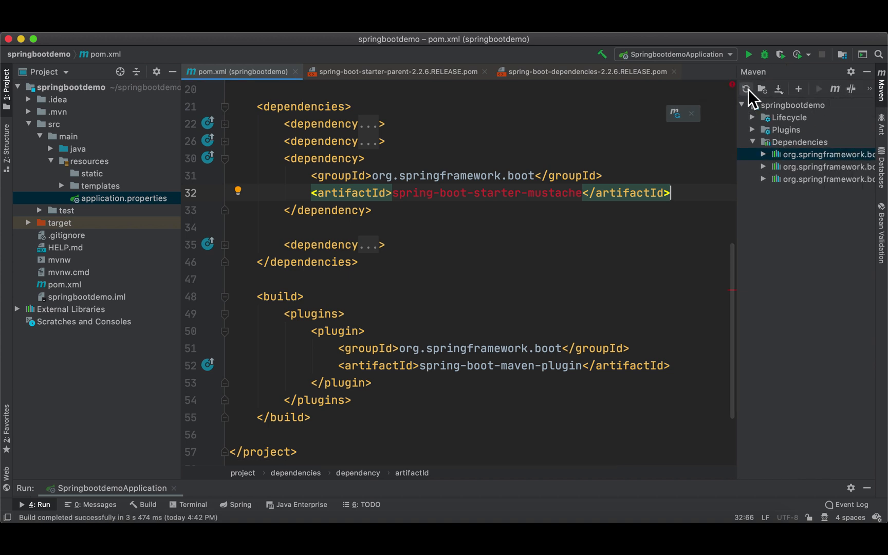
# Reload all Maven projects and select spring-boot-starter-mustache 2.2.6.RELEASE under Dependencies.
pyautogui.click(747, 89)
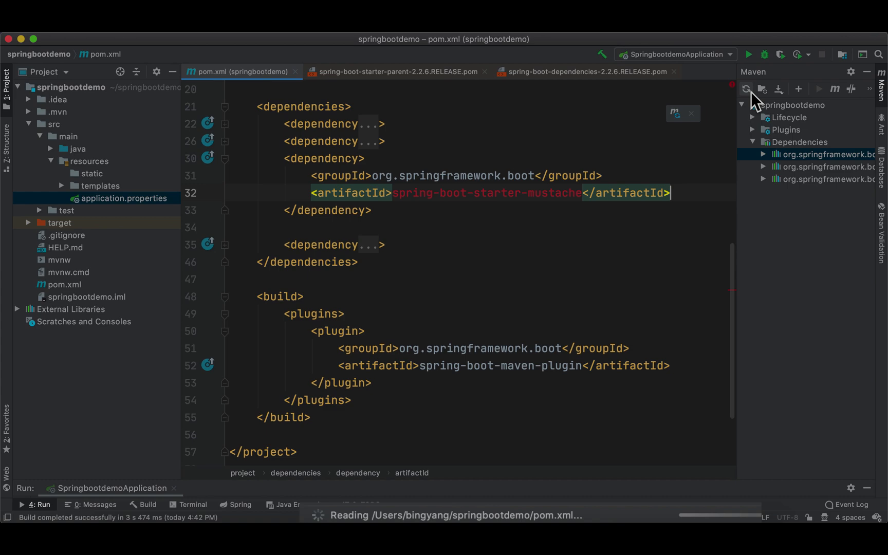
pyautogui.click(745, 89)
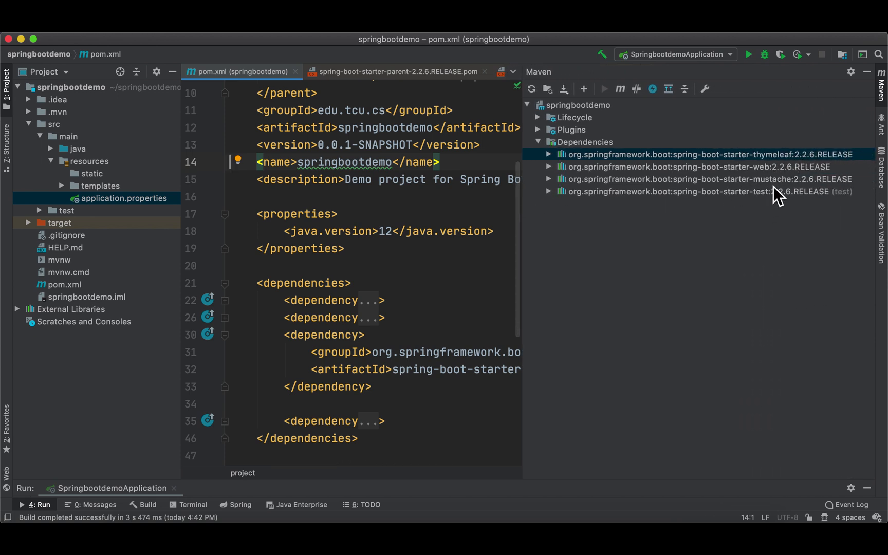
pyautogui.click(702, 178)
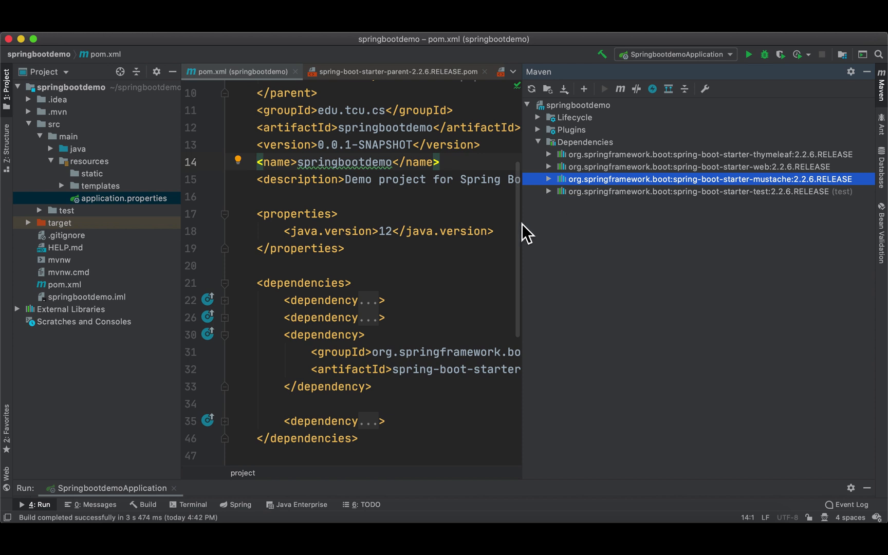
pyautogui.moveTo(23, 323)
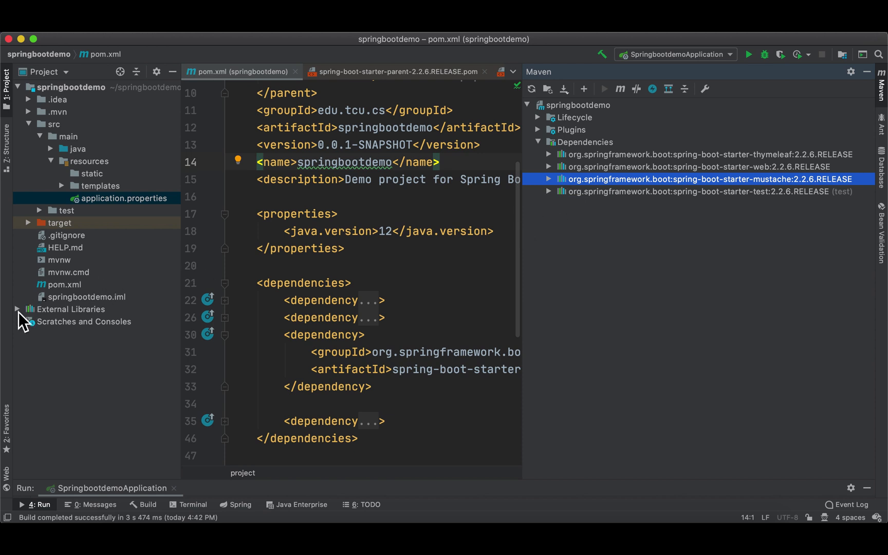
# Expand External Libraries and the Maven: spring-boot-starter-mustache library to its 2.2.6.RELEASE jar.
pyautogui.click(17, 309)
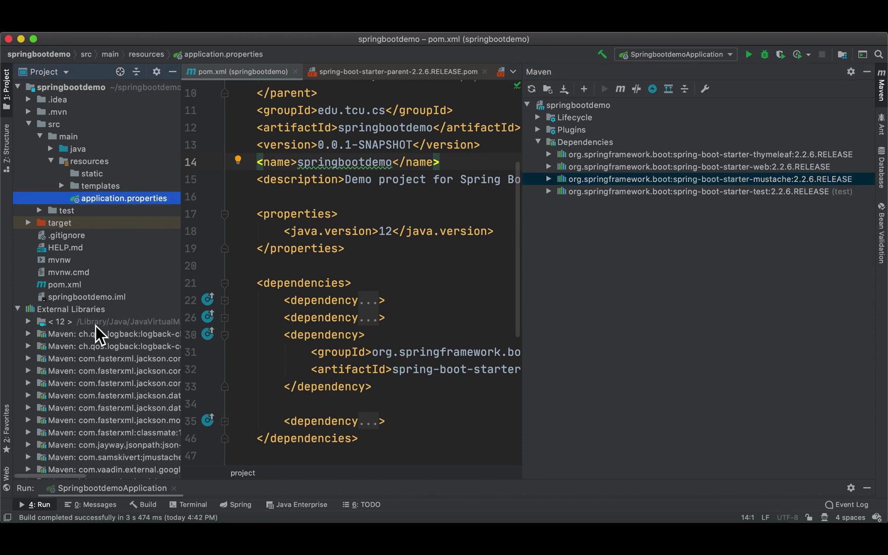
pyautogui.scroll(-3)
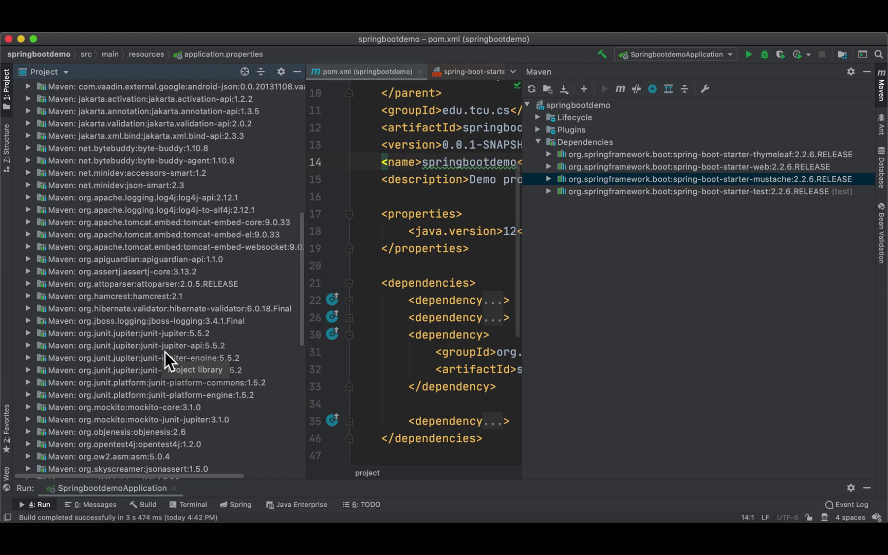
pyautogui.scroll(-3)
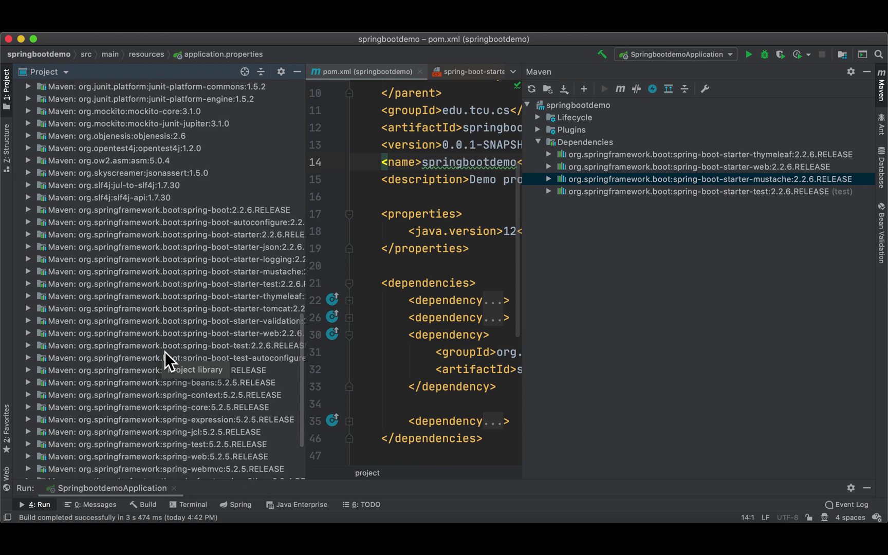
pyautogui.click(170, 271)
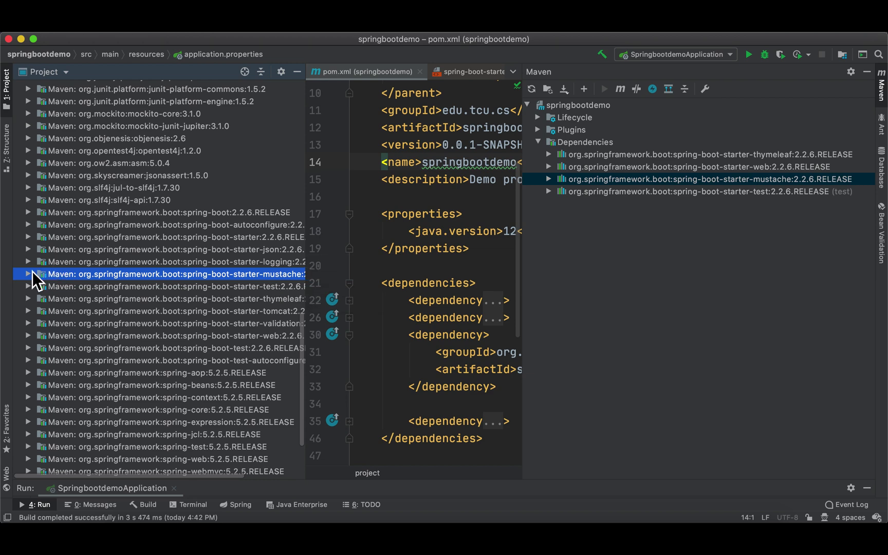
pyautogui.click(26, 273)
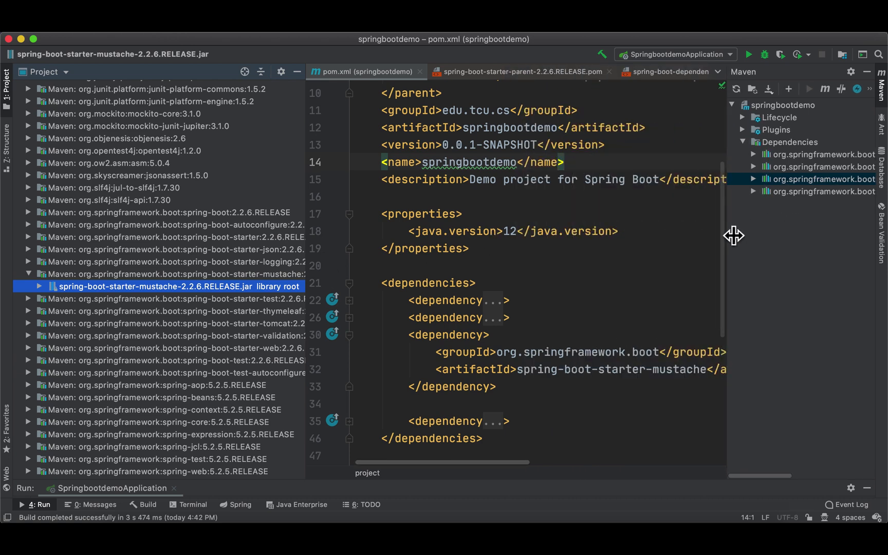
# Narrow the Maven panel and reload Maven after removing the mustache dependency.
pyautogui.moveTo(430, 351); pyautogui.dragTo(495, 387)
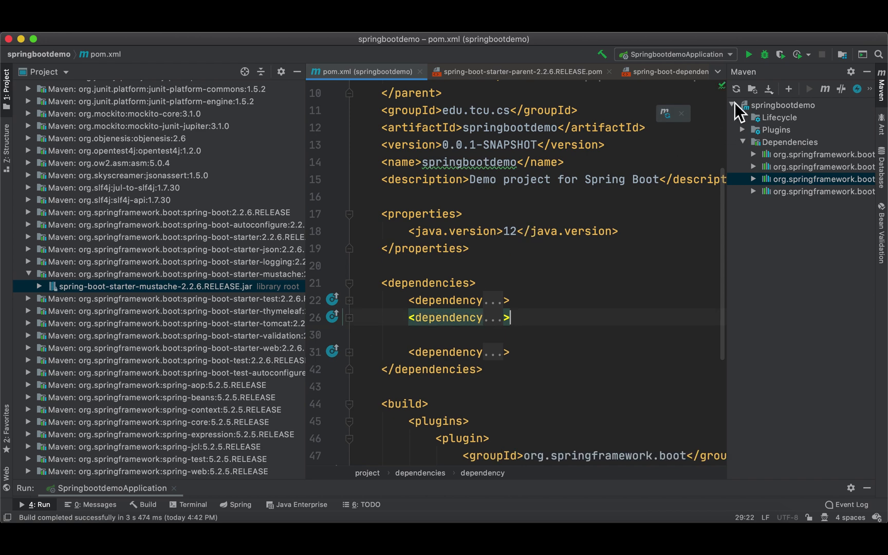
pyautogui.click(736, 89)
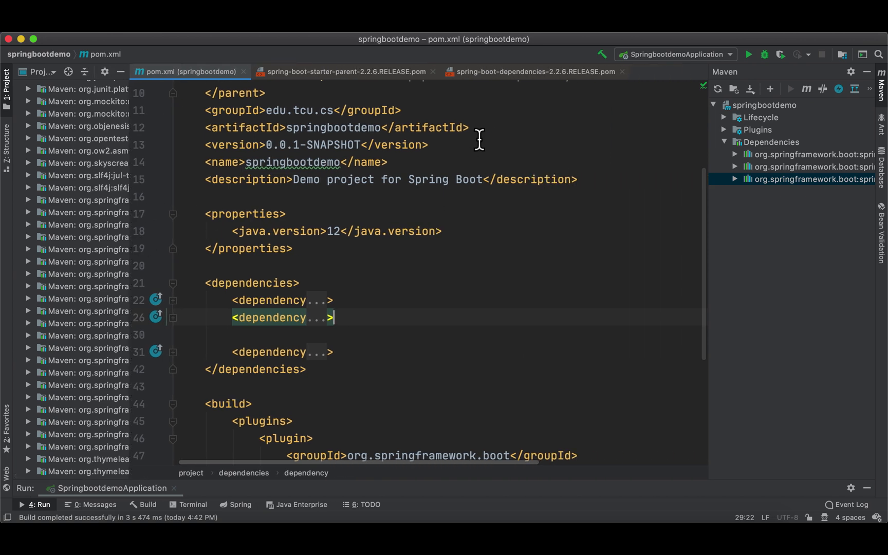
# Scroll spring-boot-dependencies-2.2.6.RELEASE.pom to the rsocket, security, test, thymeleaf and tomcat entries.
pyautogui.click(532, 72)
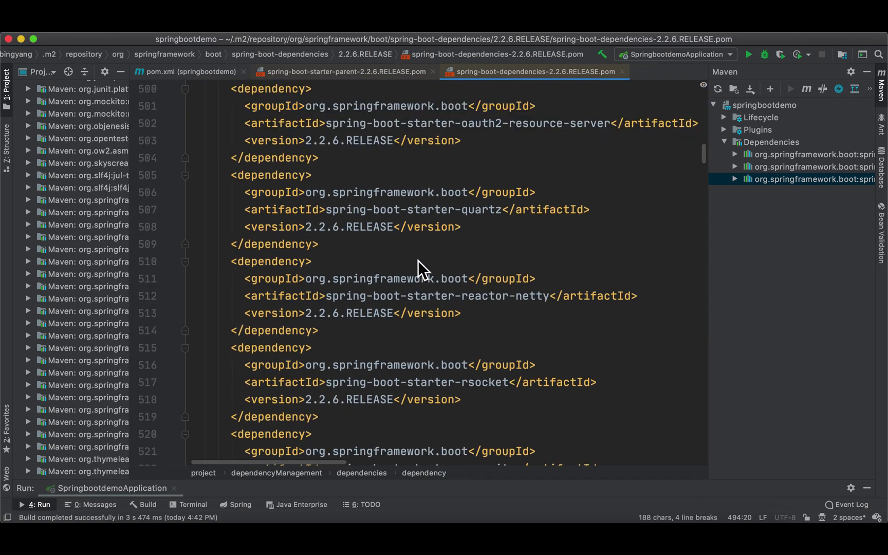
pyautogui.scroll(-3)
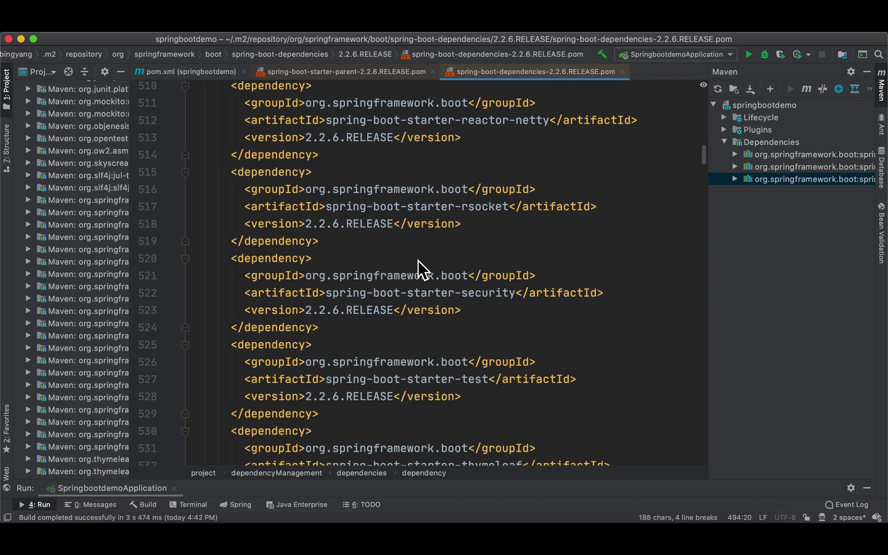
pyautogui.scroll(-3)
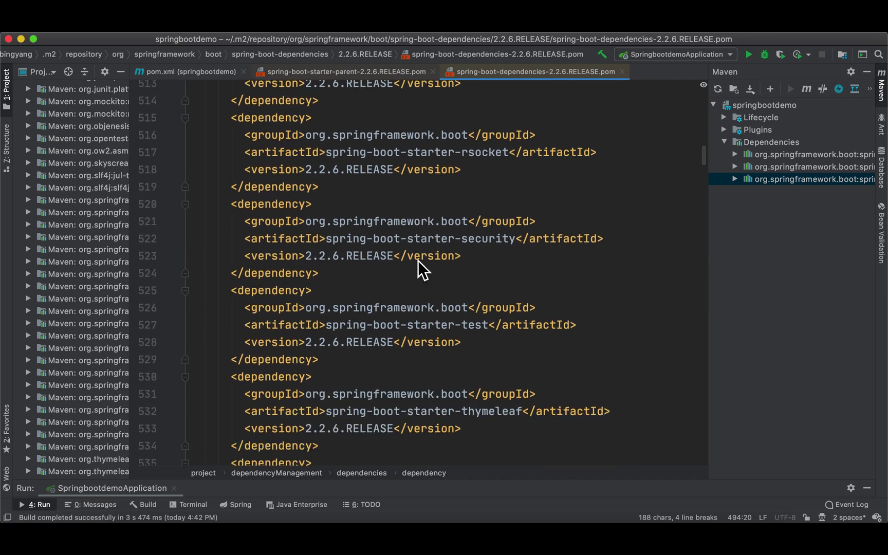
pyautogui.scroll(-3)
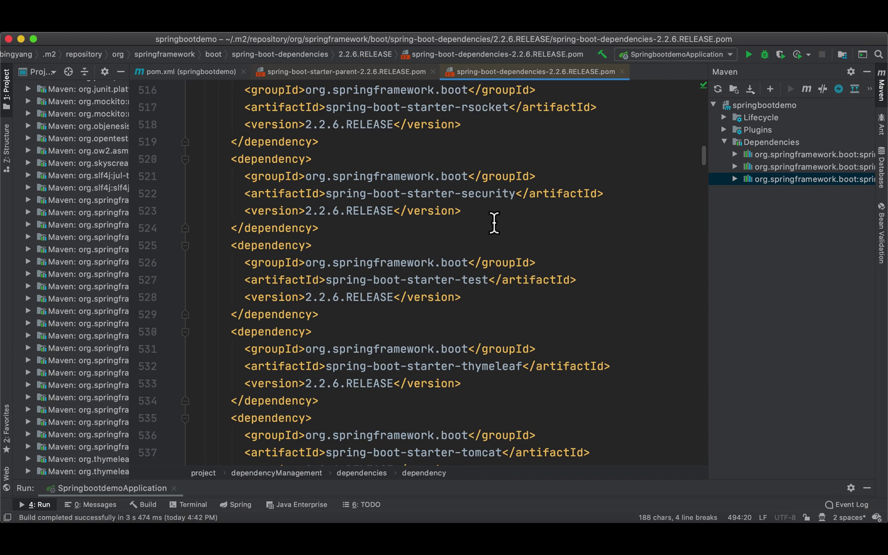